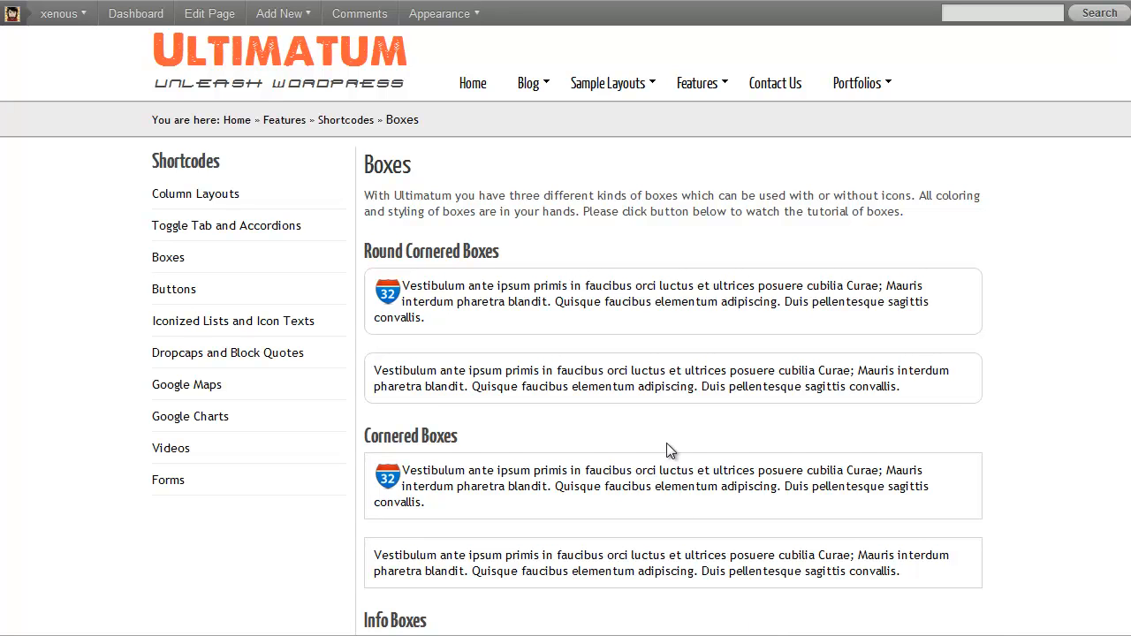
pyautogui.moveTo(668, 429)
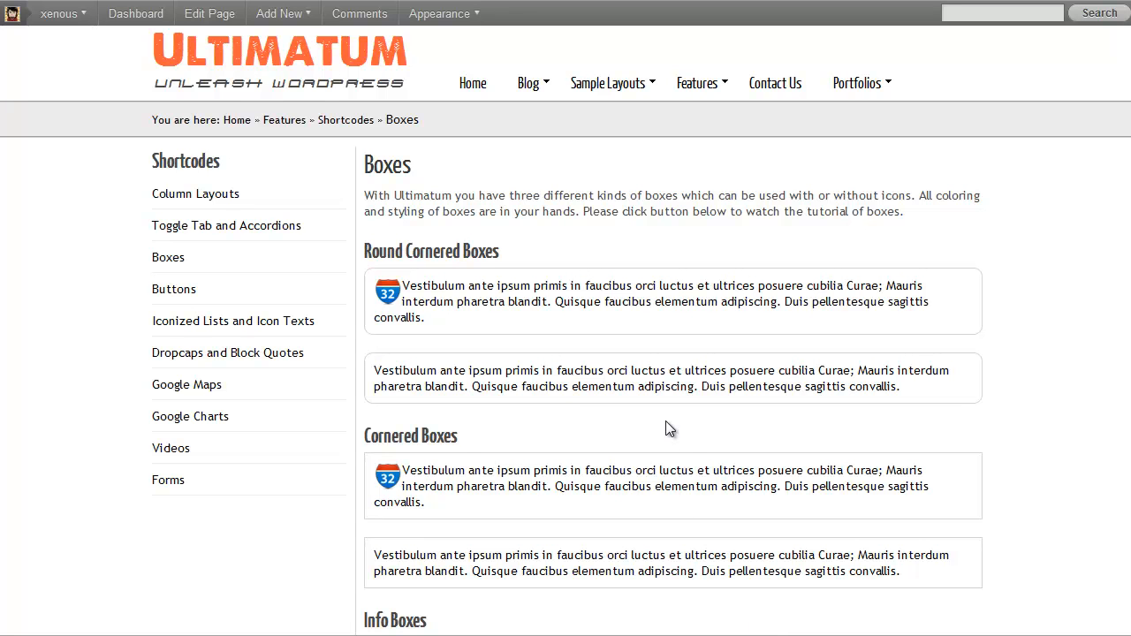
# Step: Start a new button shortcode from the Ultimatum generator's Typography group on the Boxes page
pyautogui.scroll(-3)
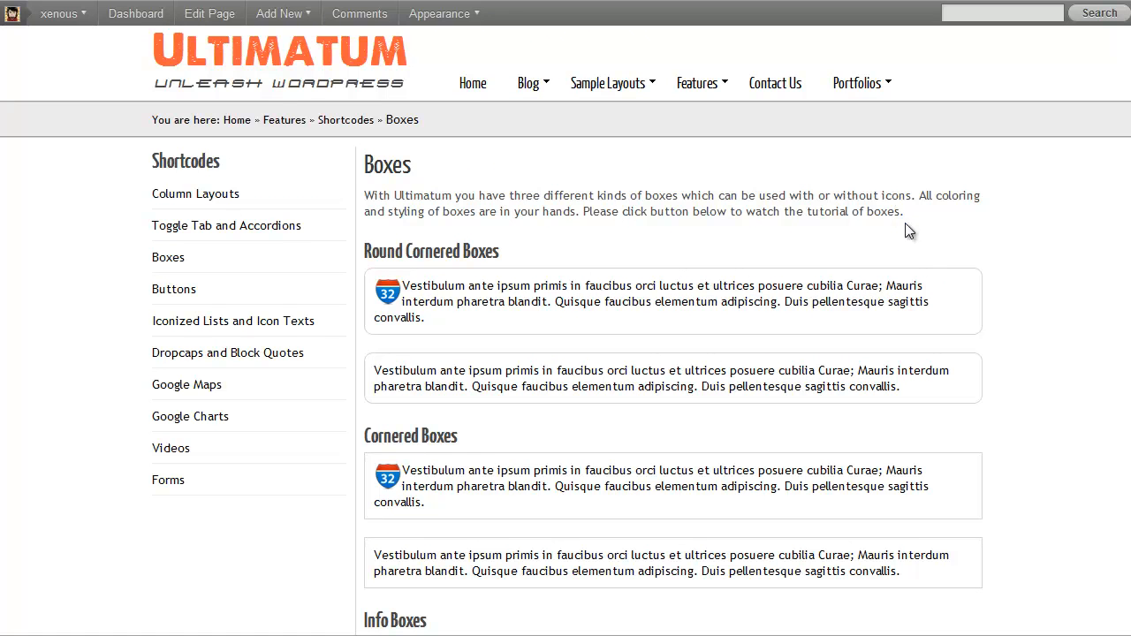
pyautogui.moveTo(714, 219)
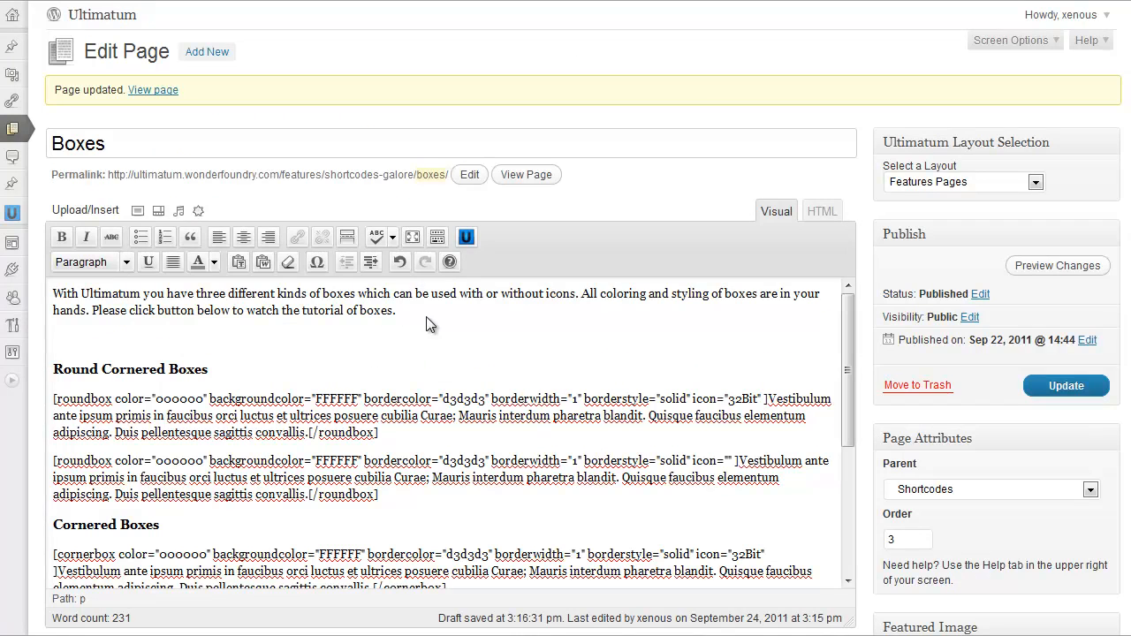
pyautogui.click(467, 236)
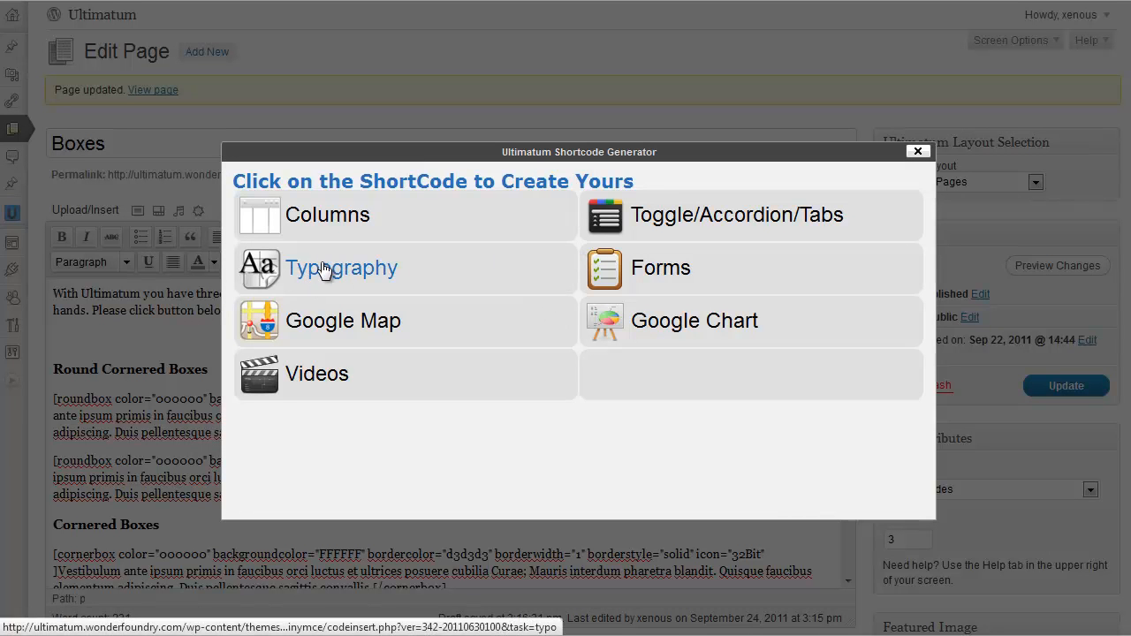
pyautogui.click(341, 269)
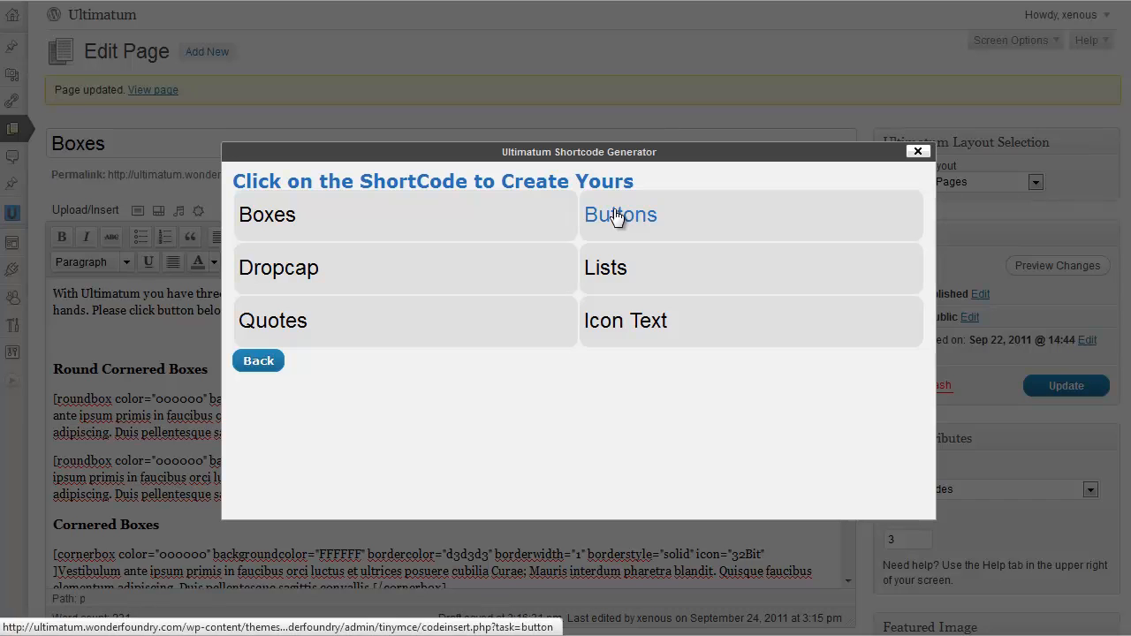
pyautogui.click(619, 214)
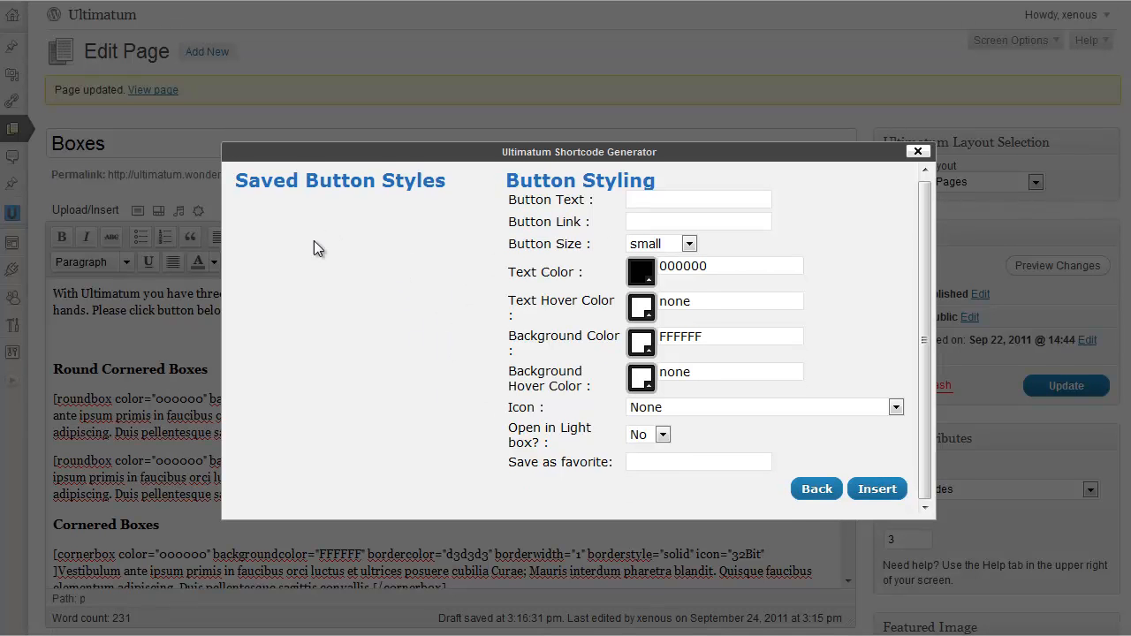
pyautogui.moveTo(329, 206)
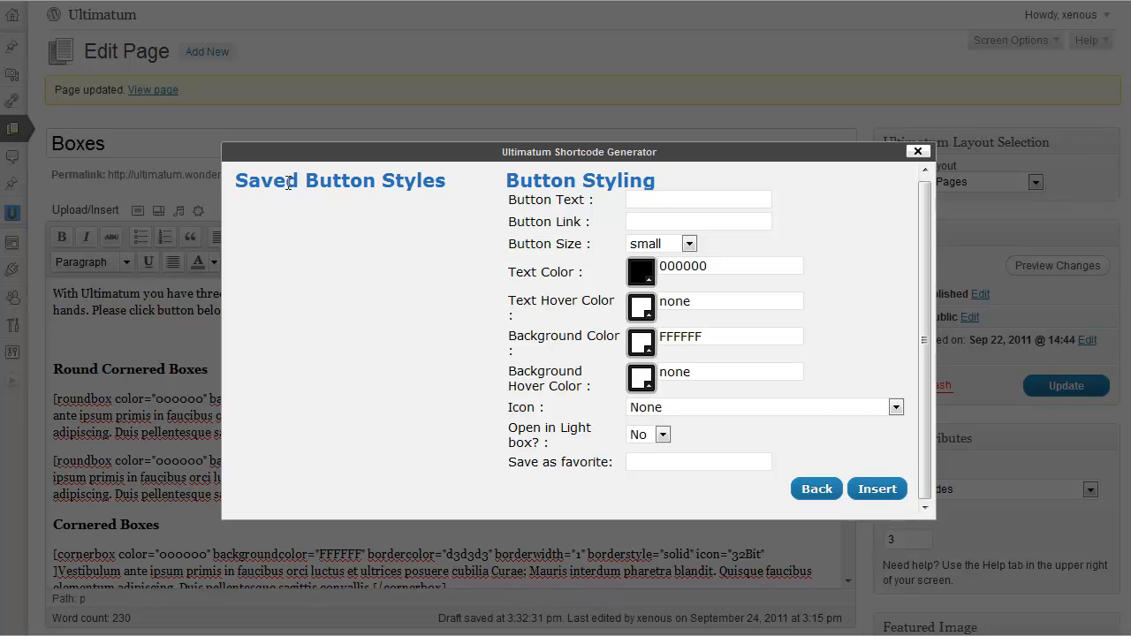
pyautogui.moveTo(318, 265)
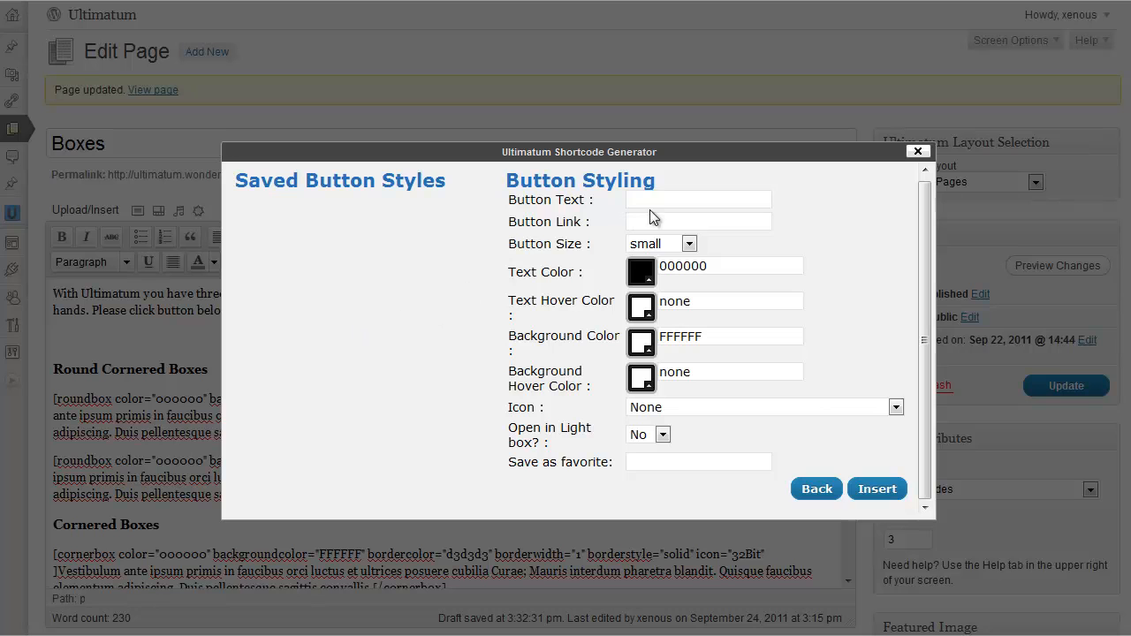
# Step: Set button text 'YouTube Tutorial' and link it to the YouTube video watch?v=ZM8VlroER0U
pyautogui.click(699, 198)
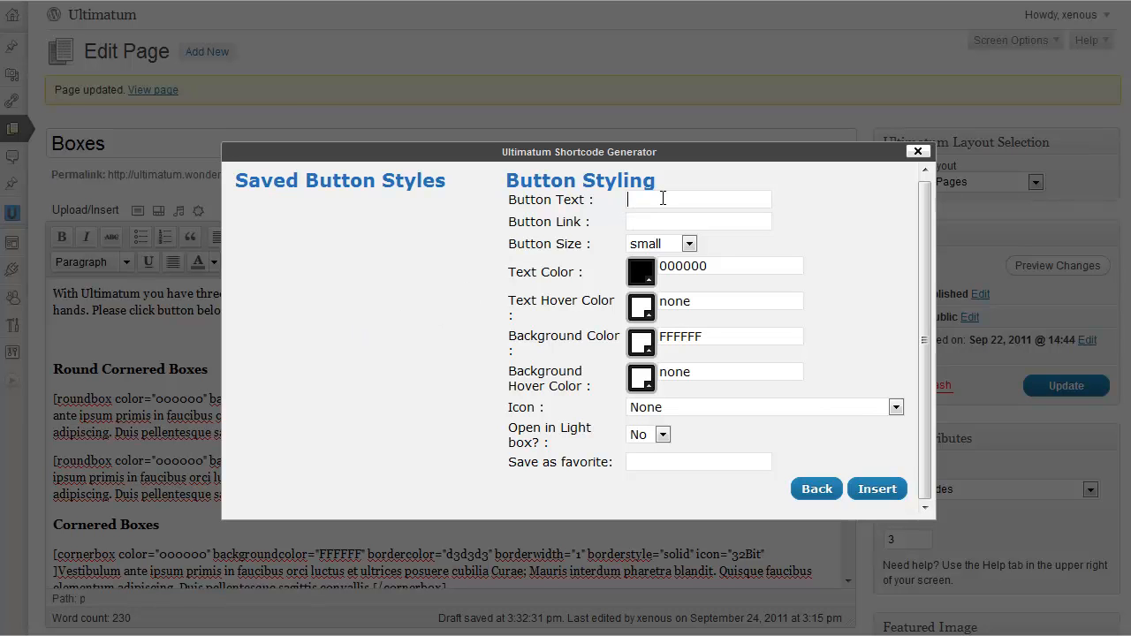
pyautogui.write('YouTu')
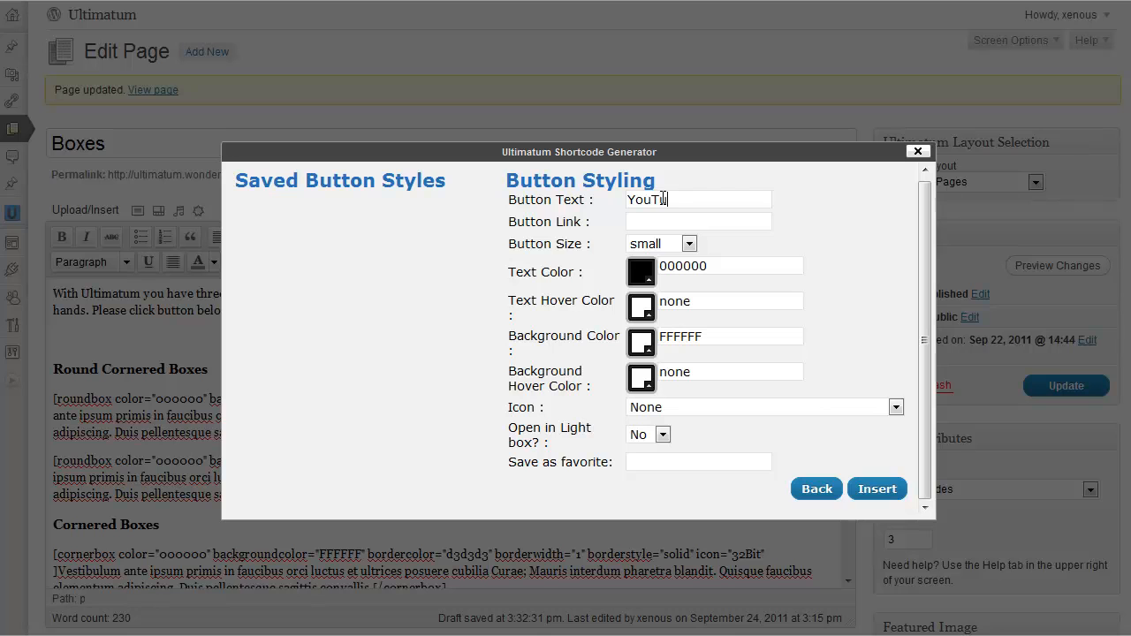
pyautogui.write('be')
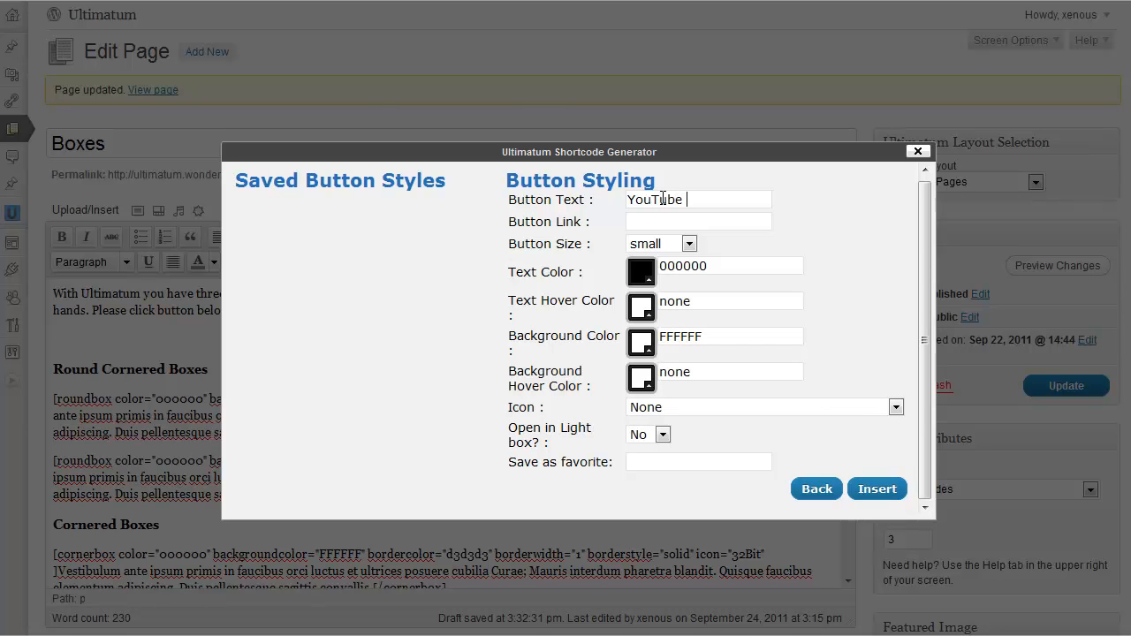
pyautogui.write('Tutorial')
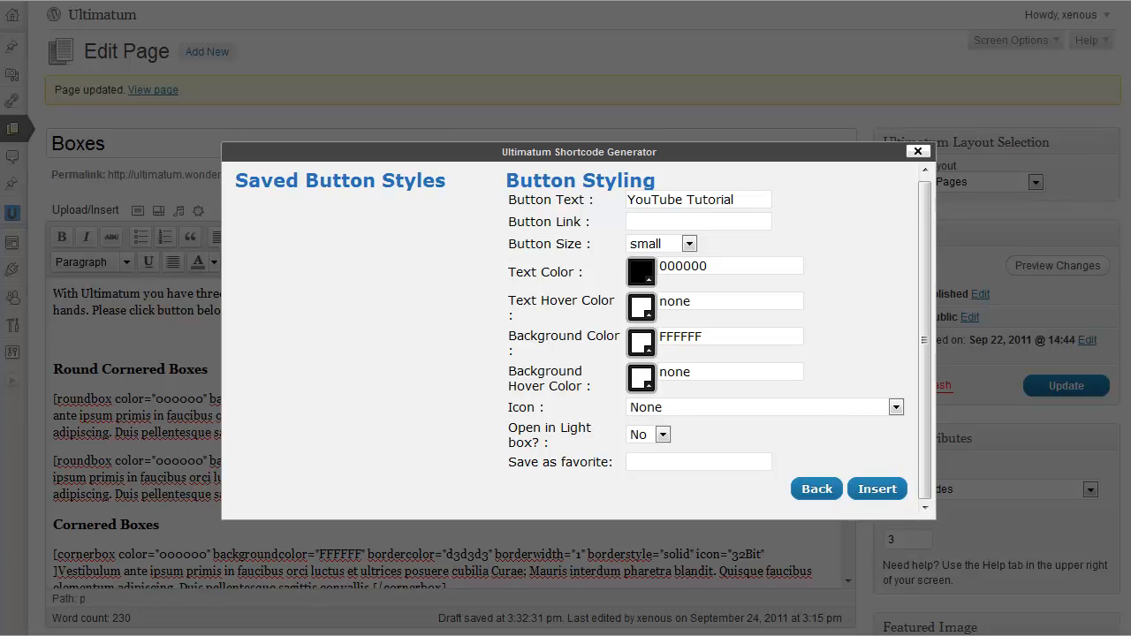
pyautogui.write('watch?v=ZM8VlroER0U')
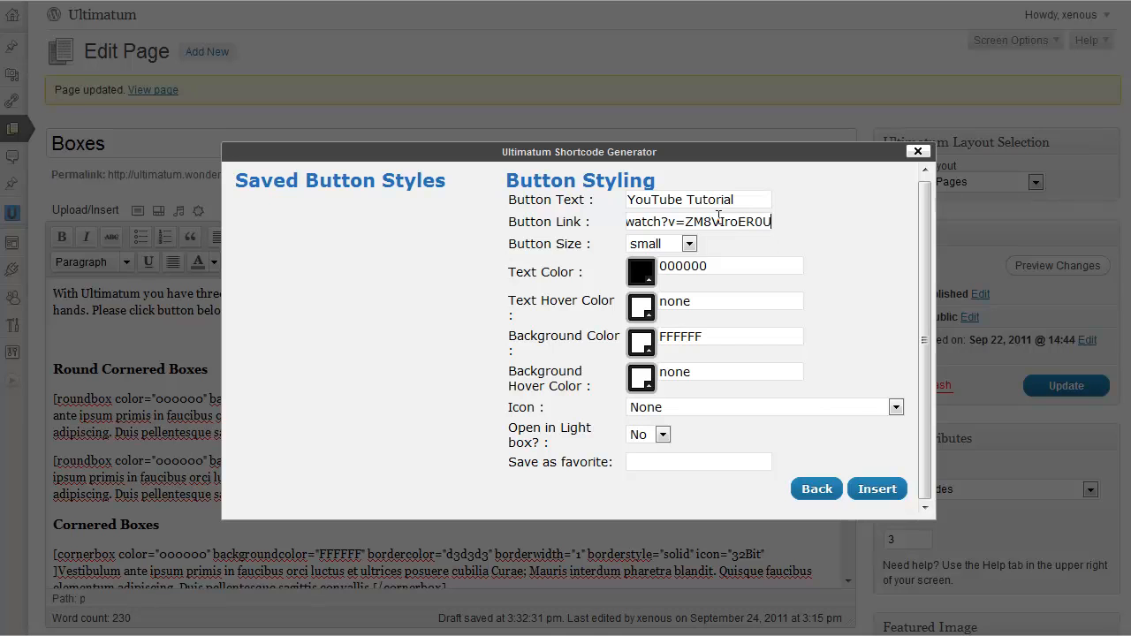
# Step: Make the button large with 666666 text and hover colors and dddddd background
pyautogui.click(690, 244)
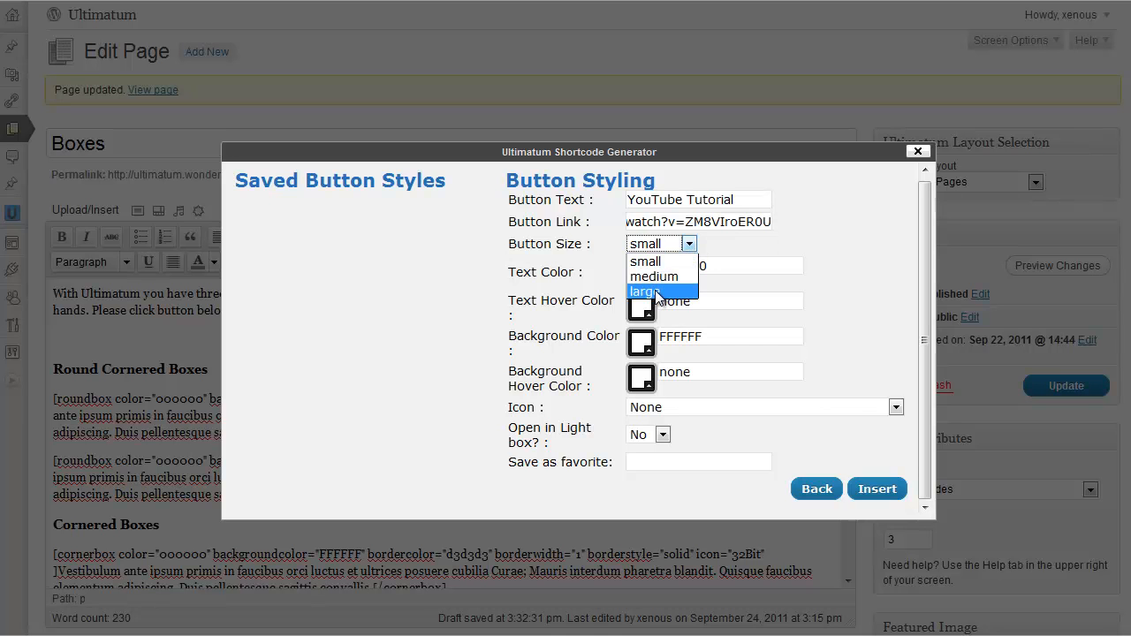
pyautogui.click(647, 292)
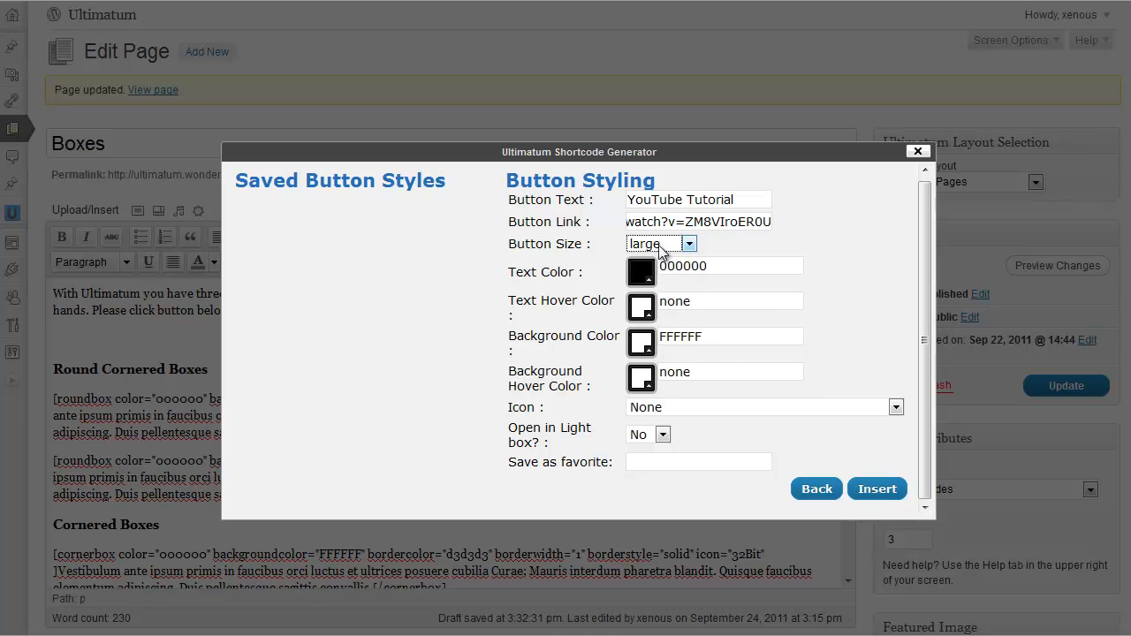
pyautogui.click(661, 244)
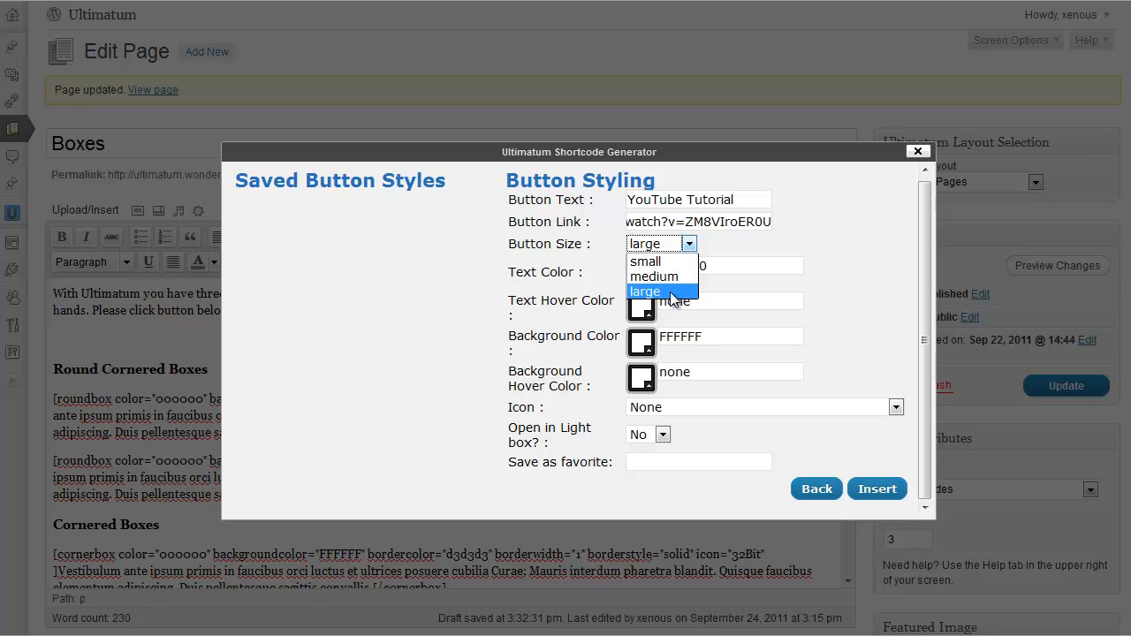
pyautogui.click(645, 292)
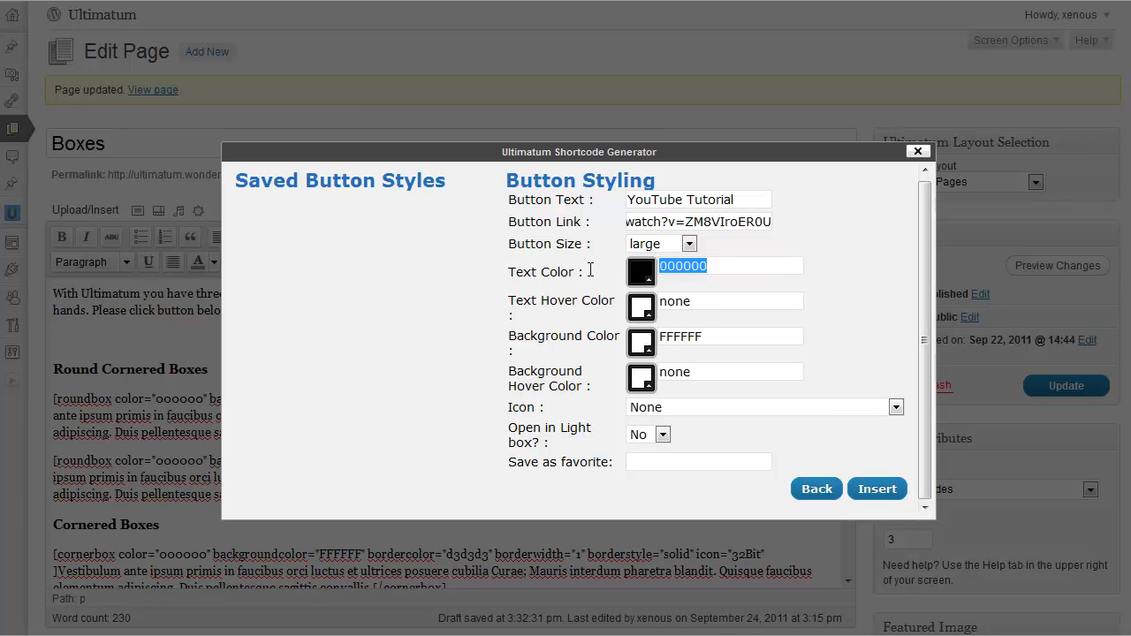
pyautogui.write('66666')
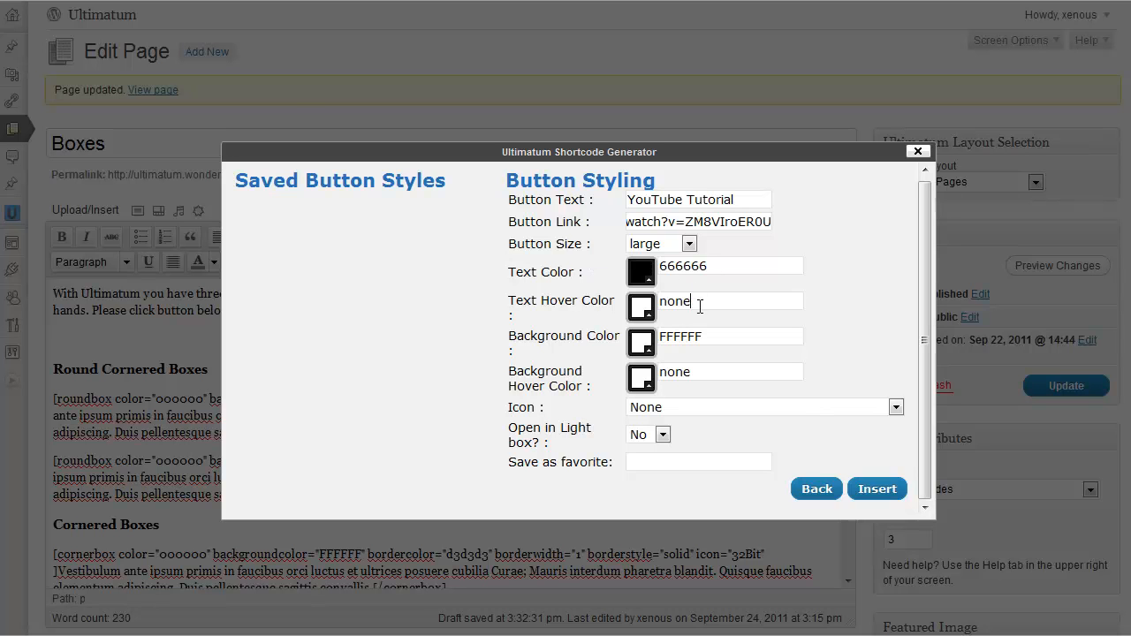
pyautogui.write('666666')
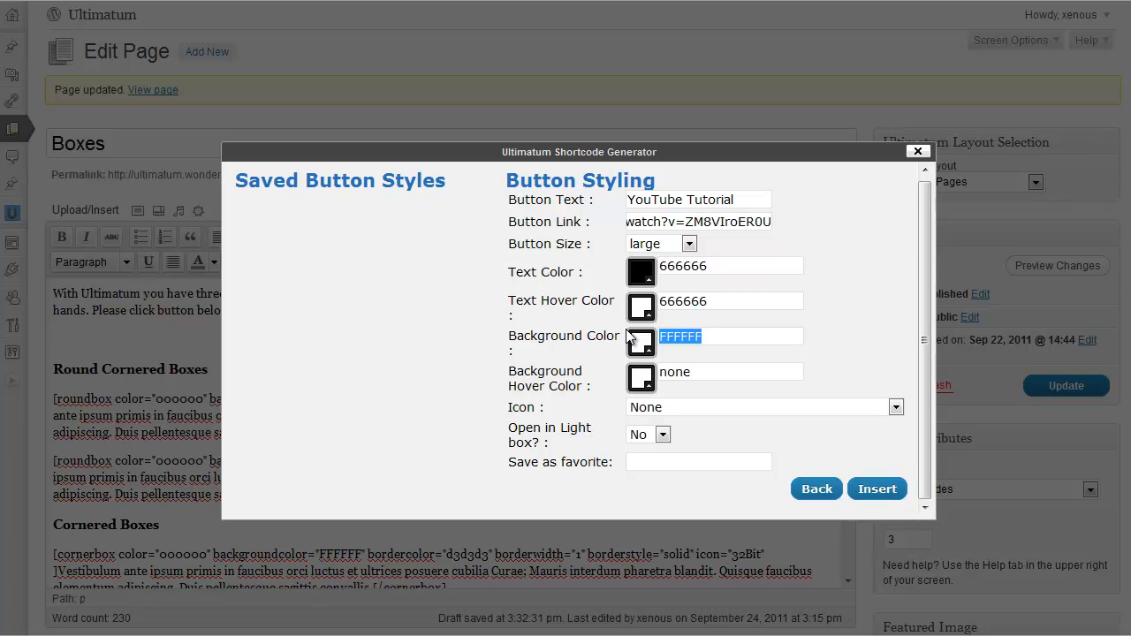
pyautogui.write('ddddd')
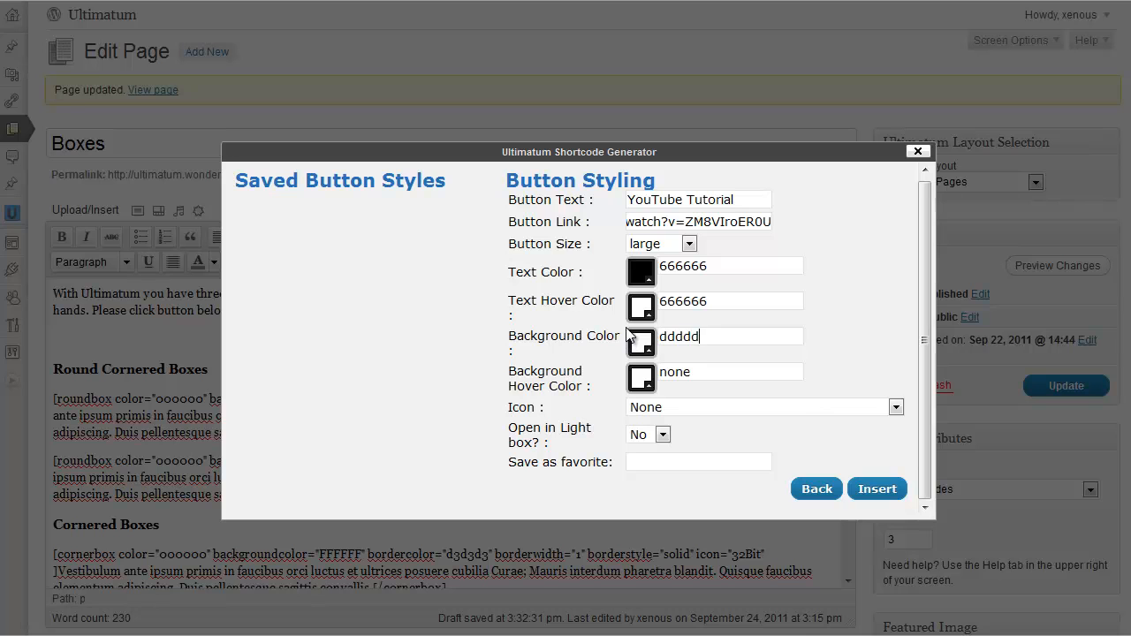
pyautogui.doubleClick(676, 371)
pyautogui.write('eeeeee')
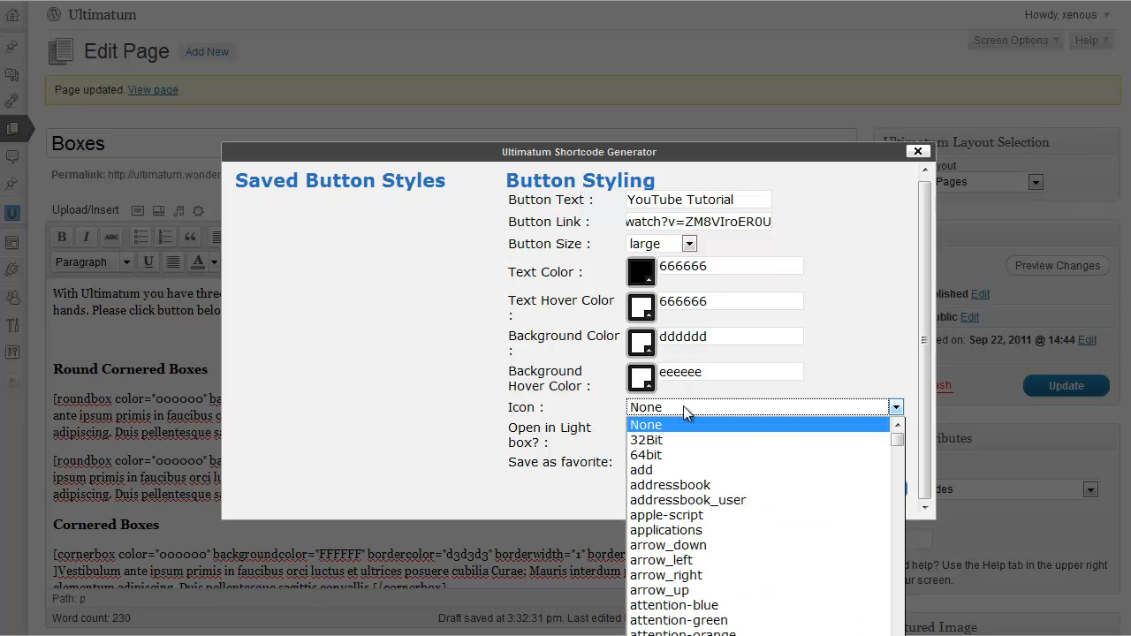
# Step: Give the button the social_you_tube icon and make it open in a lightbox
pyautogui.write('safari')
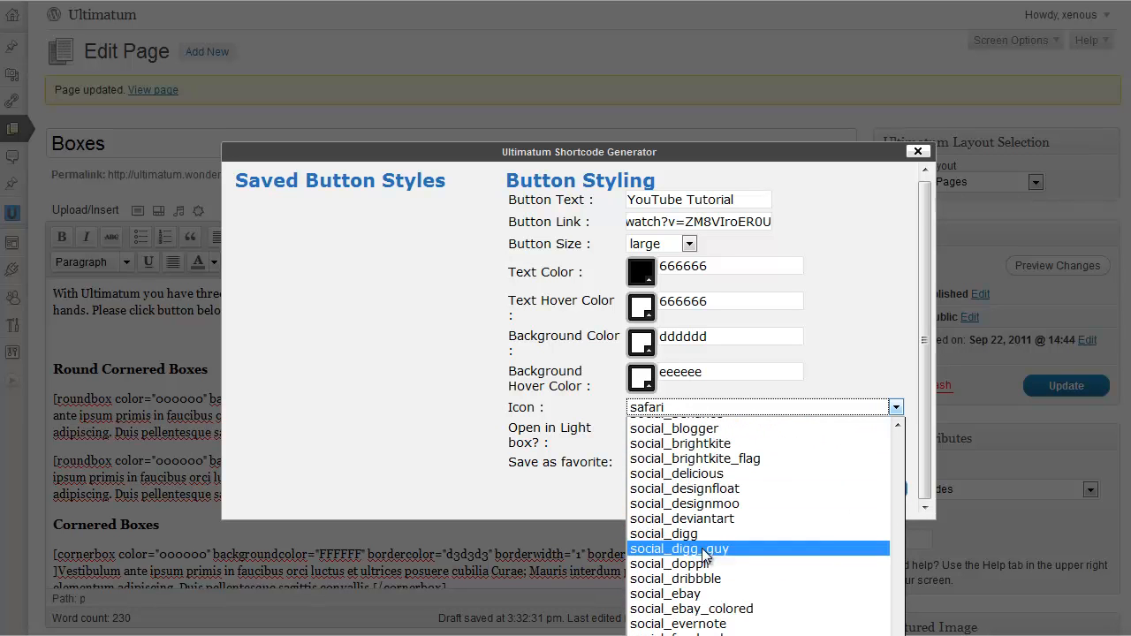
pyautogui.scroll(-3)
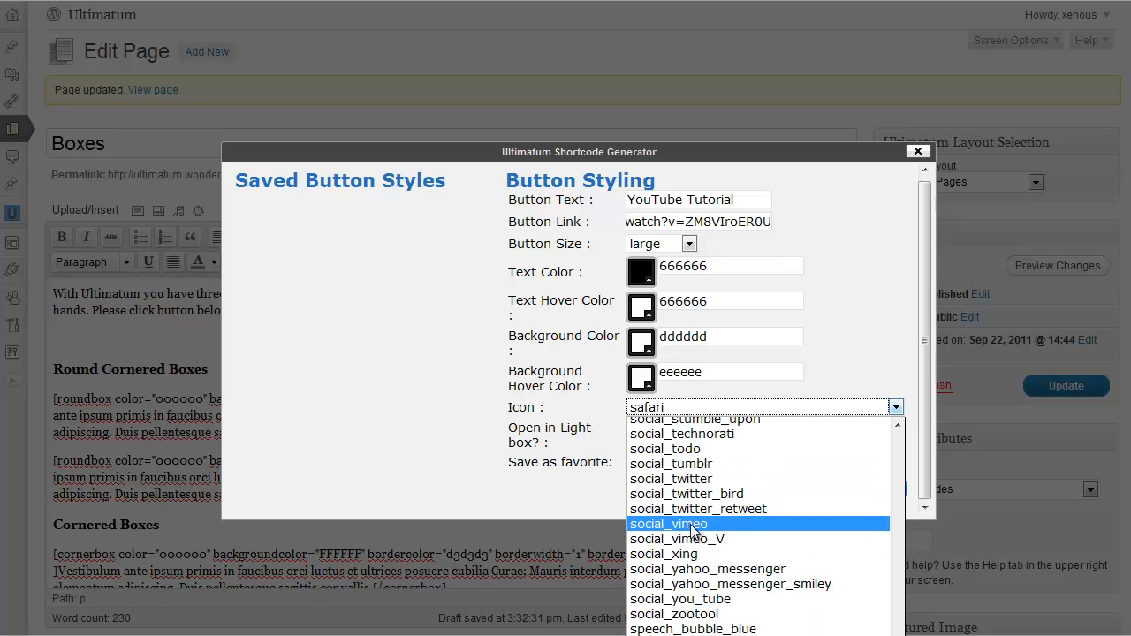
pyautogui.click(678, 597)
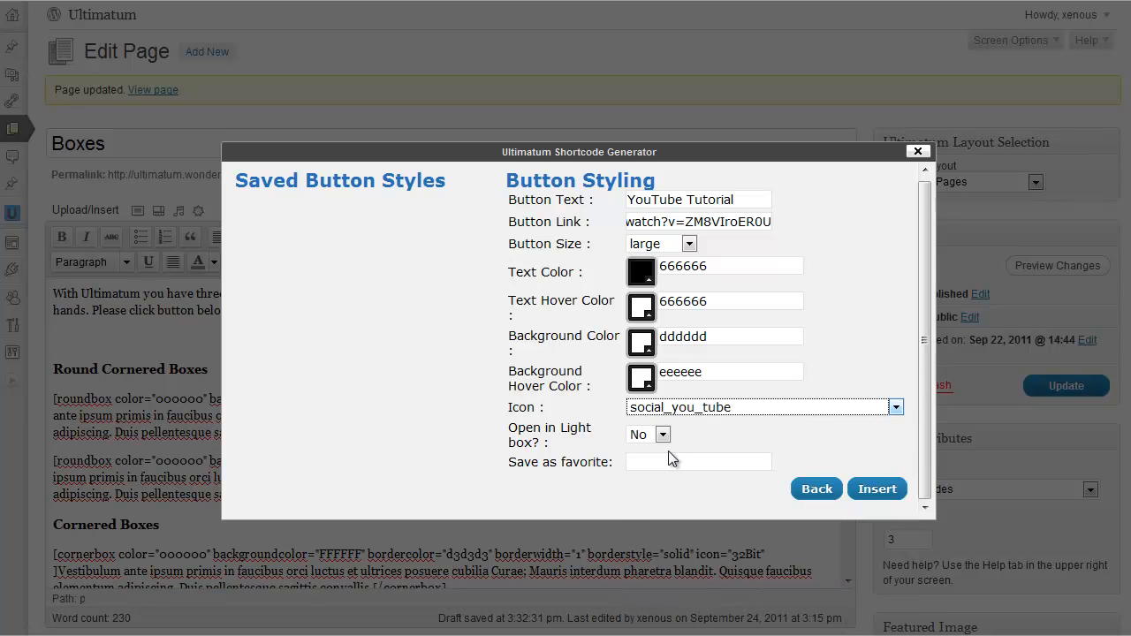
pyautogui.click(650, 435)
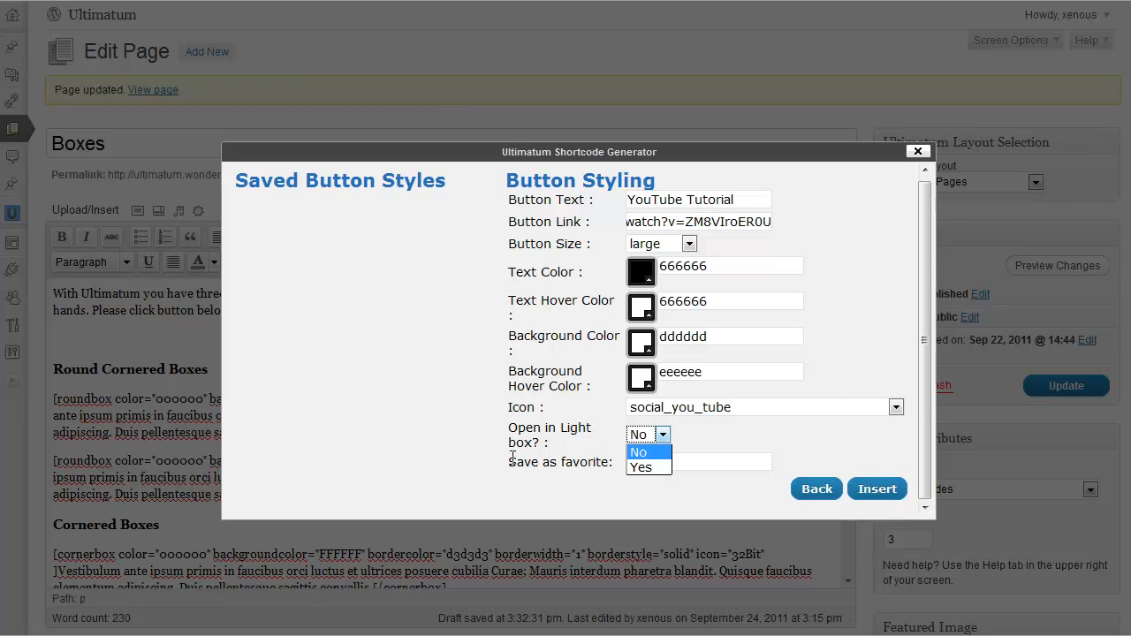
pyautogui.click(640, 467)
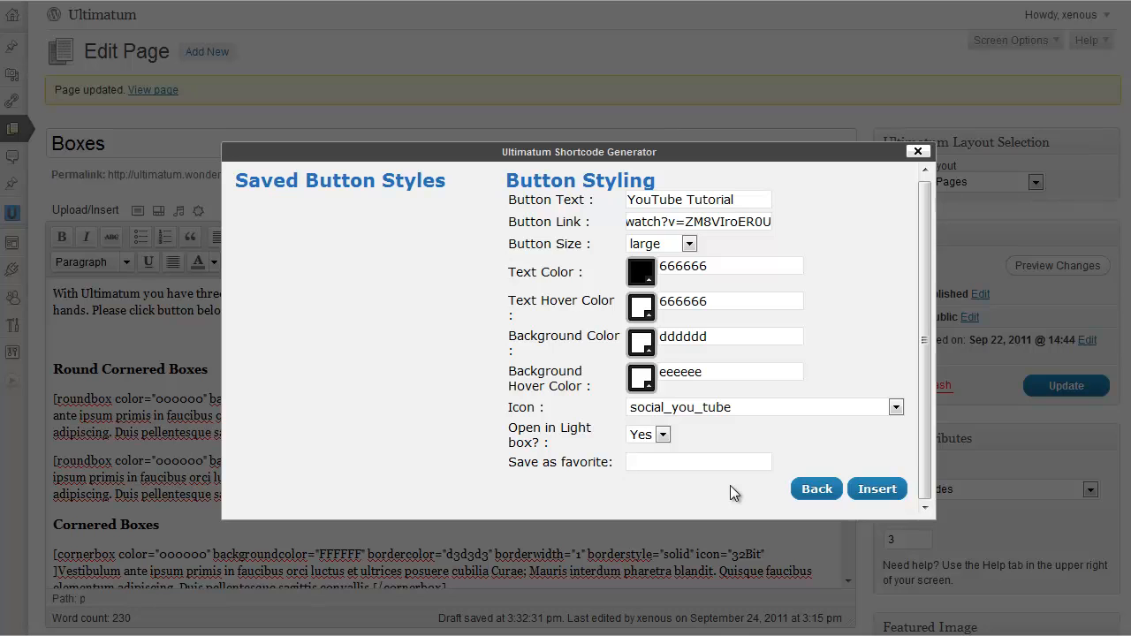
# Step: Save the style as favorite 'Yotube Button' and insert the shortcode into the page
pyautogui.write('Y')
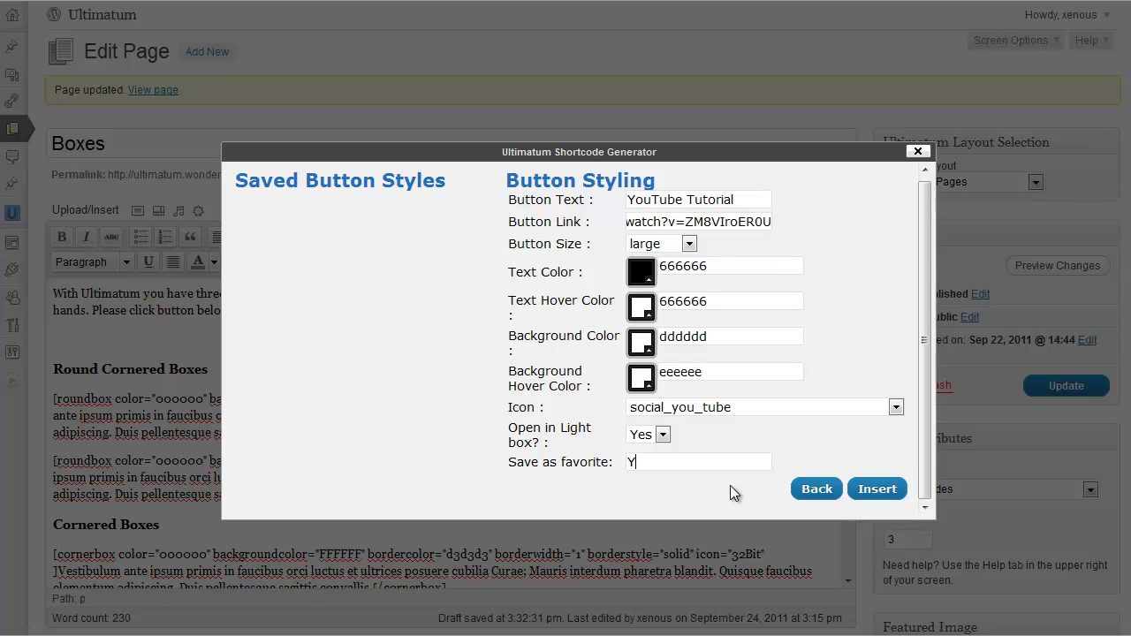
pyautogui.write('otube Butto')
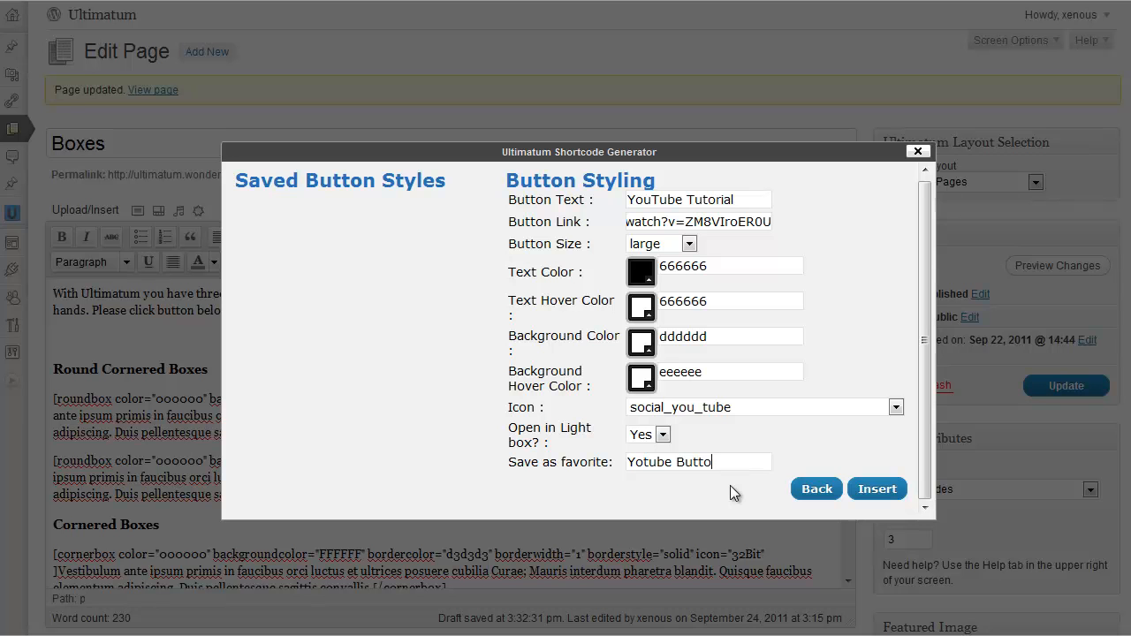
pyautogui.click(877, 488)
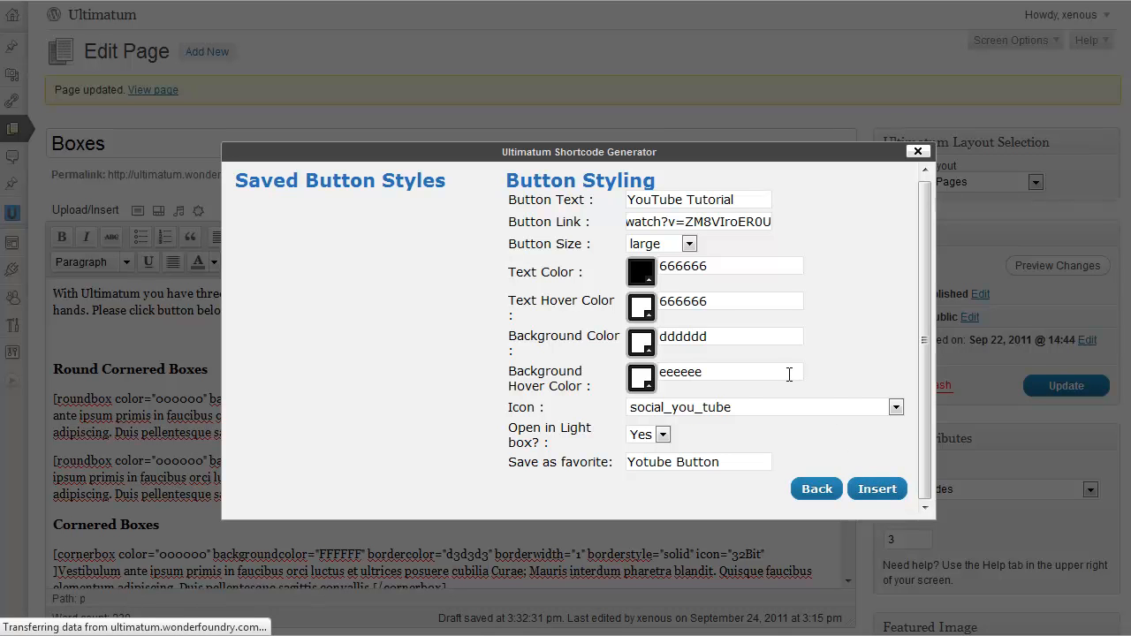
pyautogui.click(877, 488)
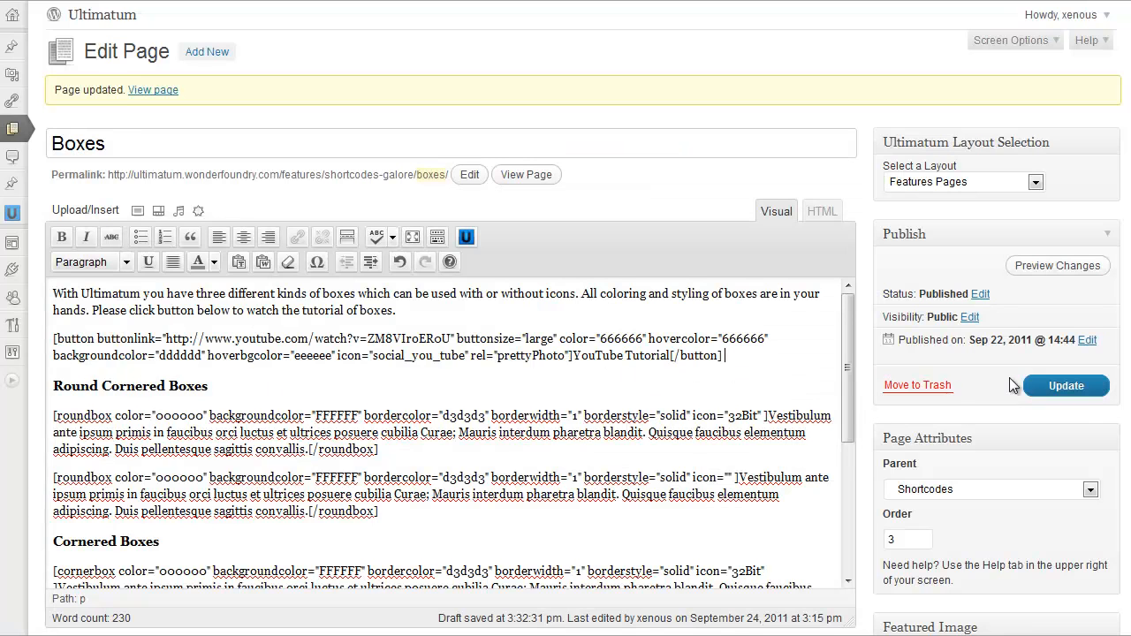
# Step: View the updated Boxes page on the live site
pyautogui.click(1066, 386)
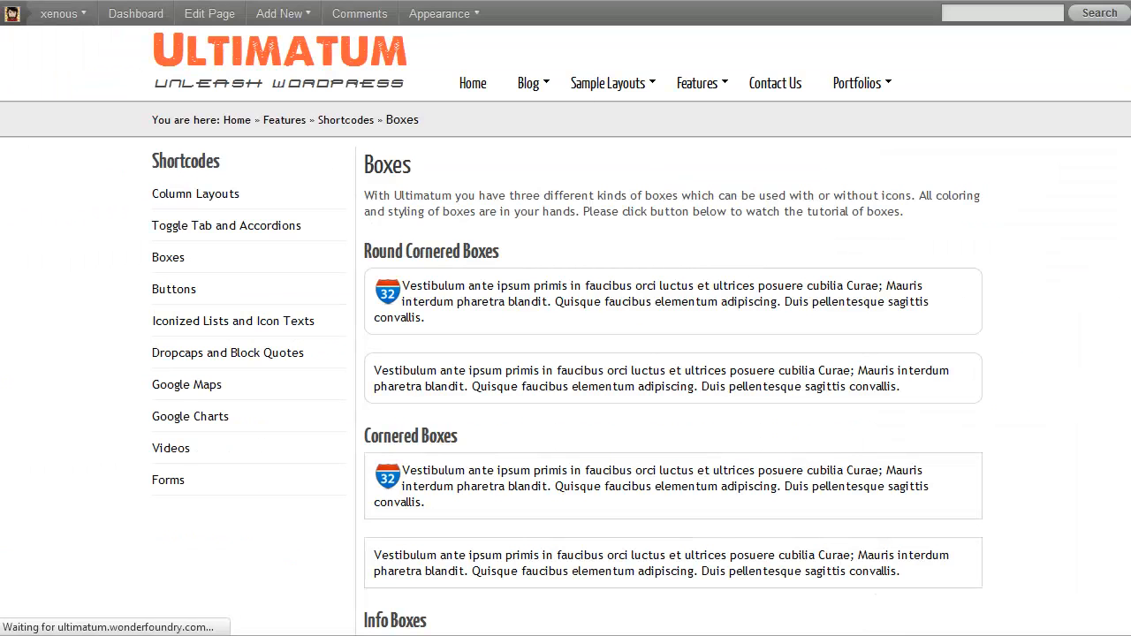
pyautogui.moveTo(626, 366)
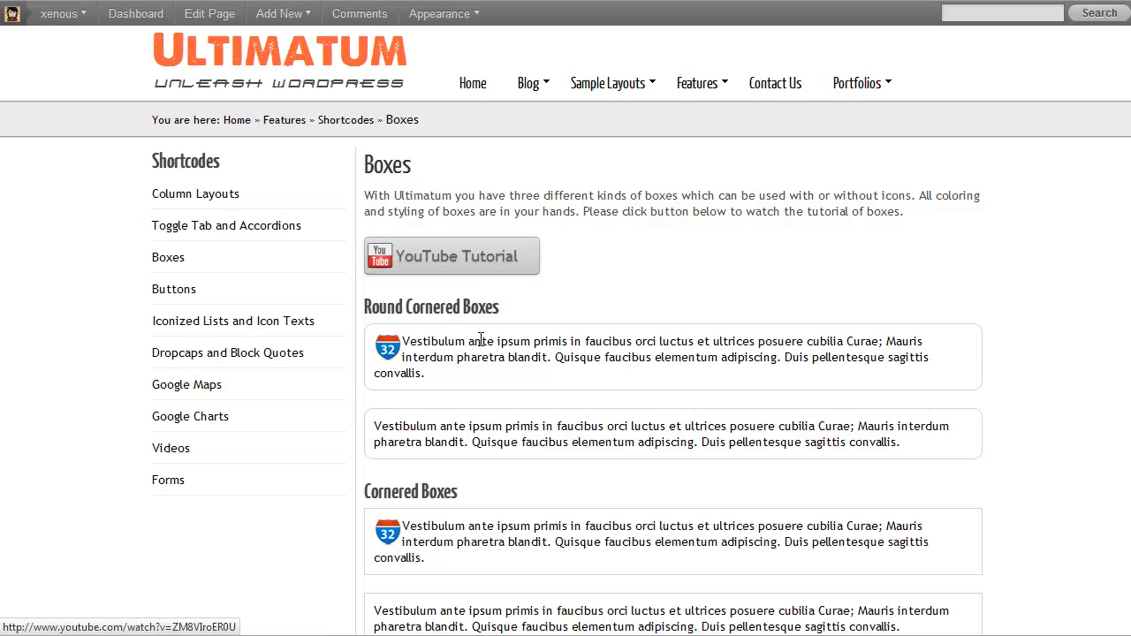
pyautogui.moveTo(460, 262)
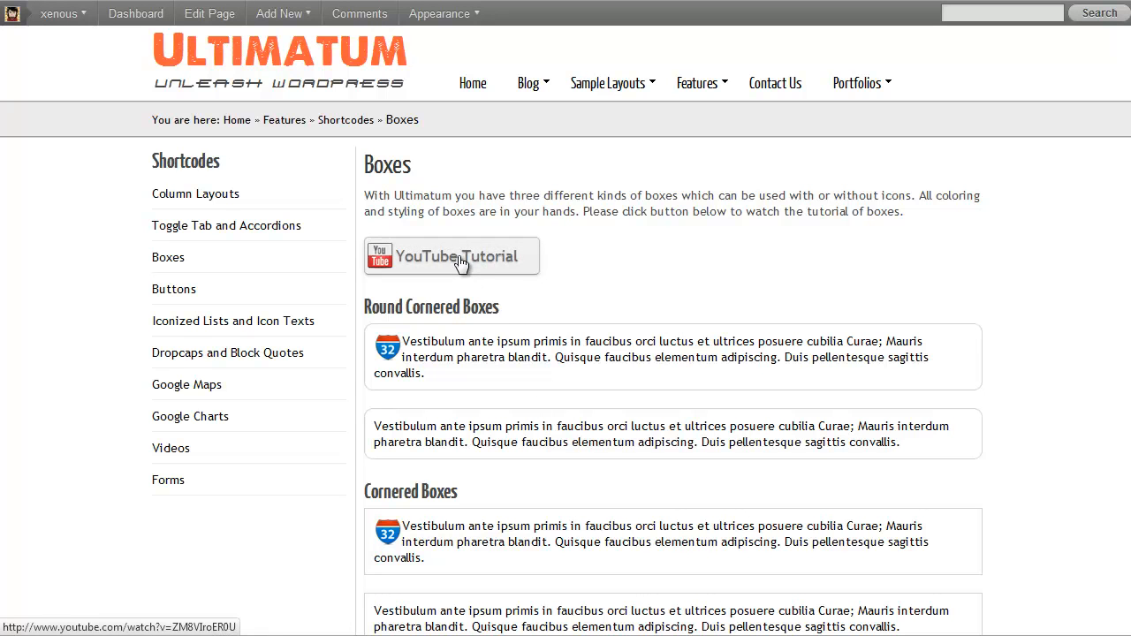
# Step: Test that the YouTube Tutorial button opens its video in a lightbox, then return to the editor
pyautogui.click(452, 256)
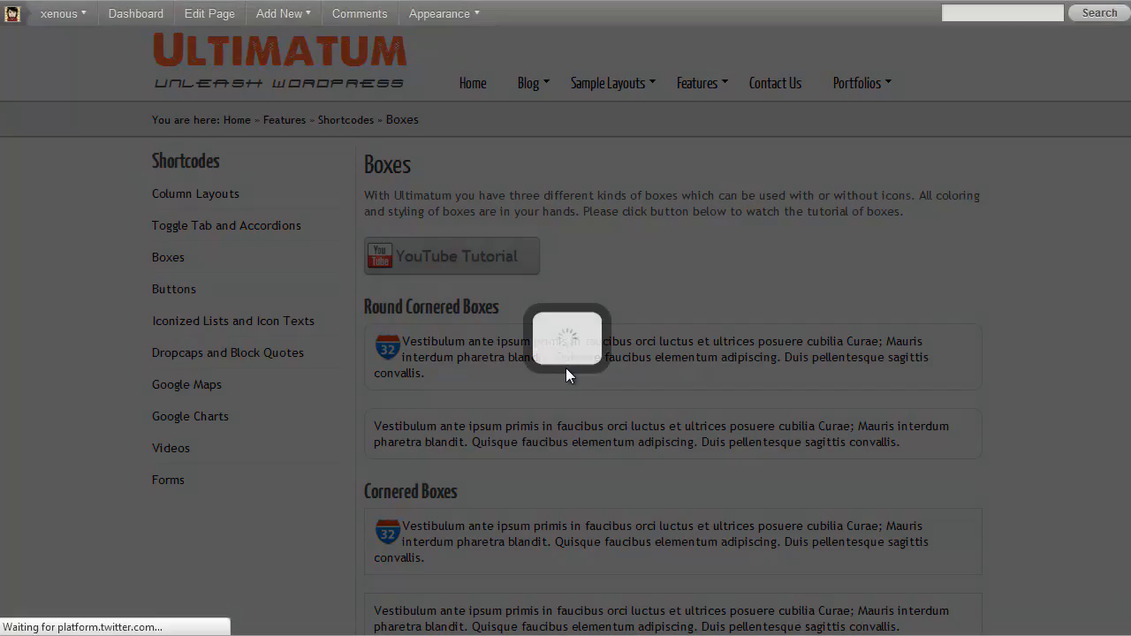
pyautogui.click(452, 256)
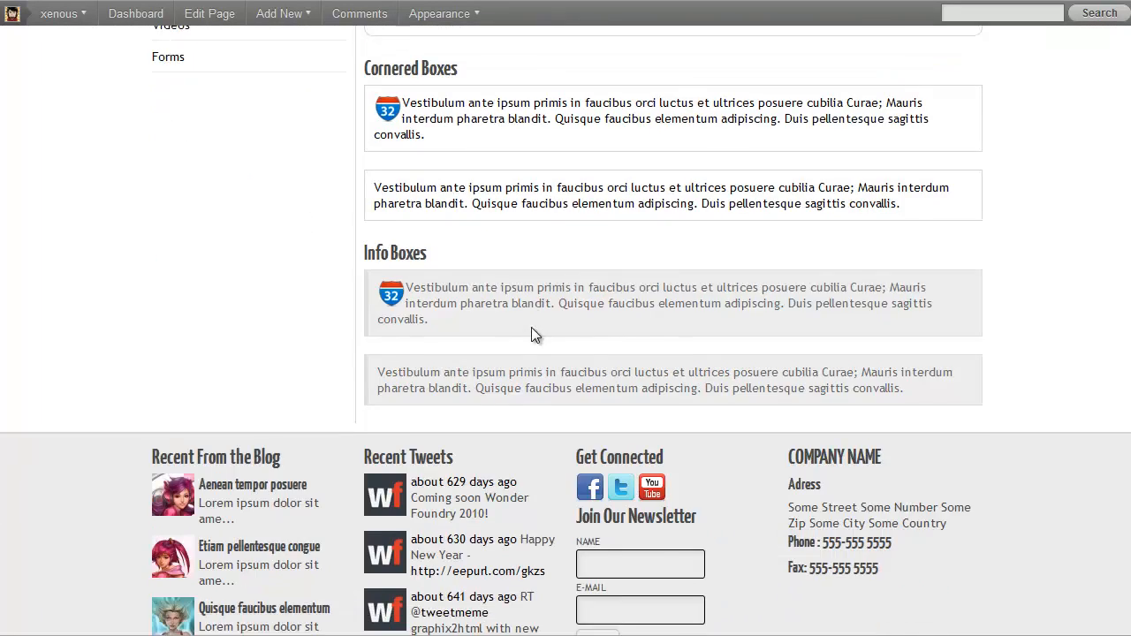
pyautogui.scroll(3)
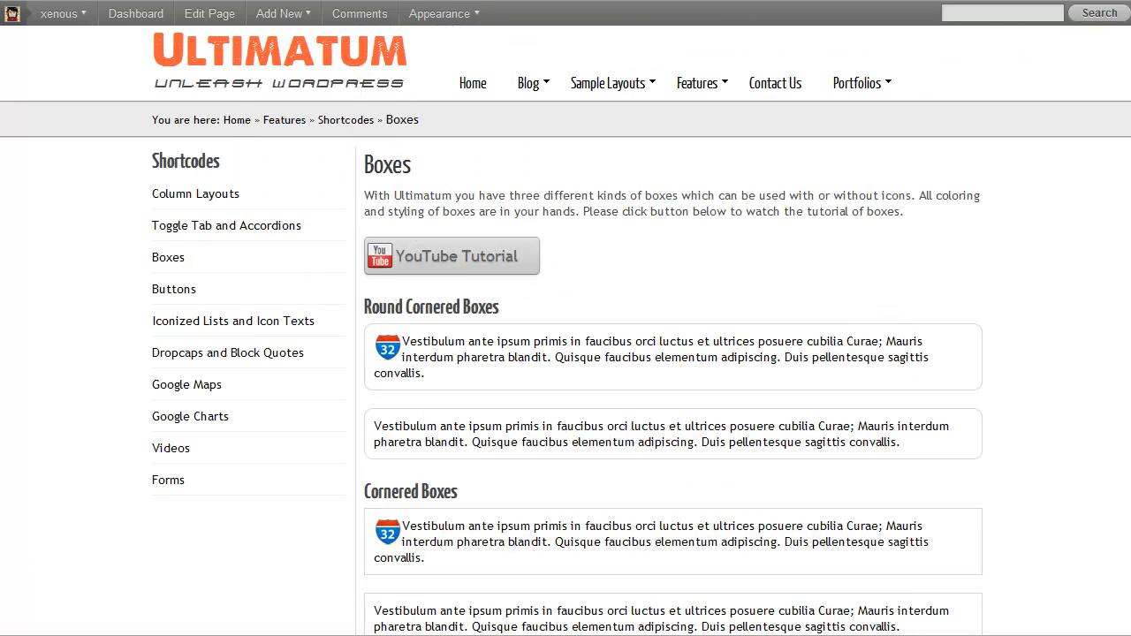
pyautogui.moveTo(524, 262)
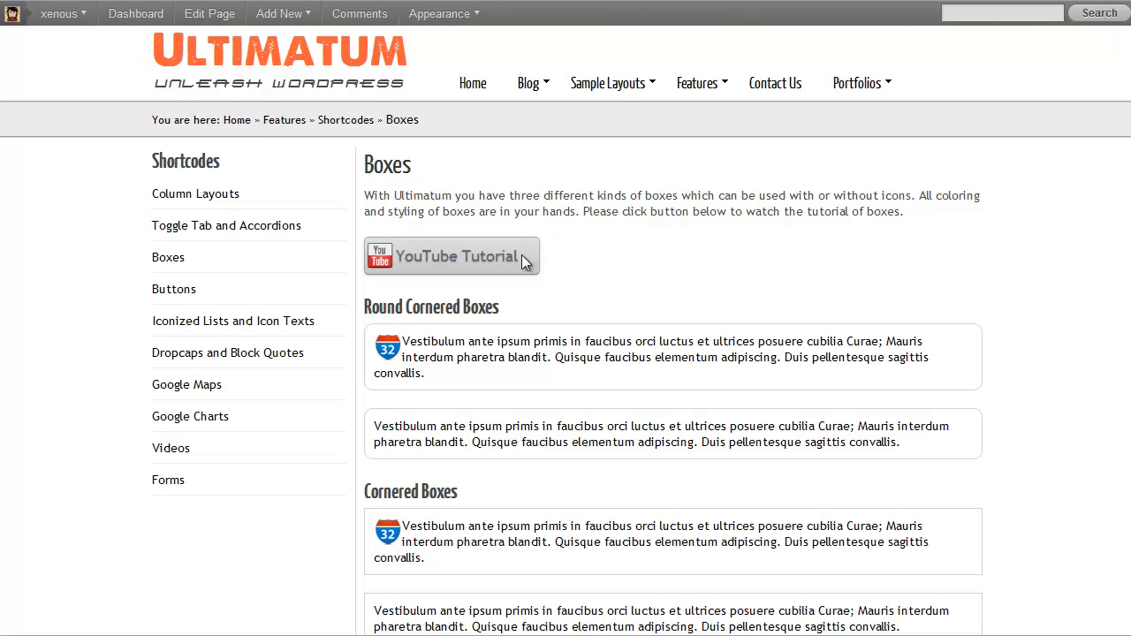
pyautogui.click(209, 14)
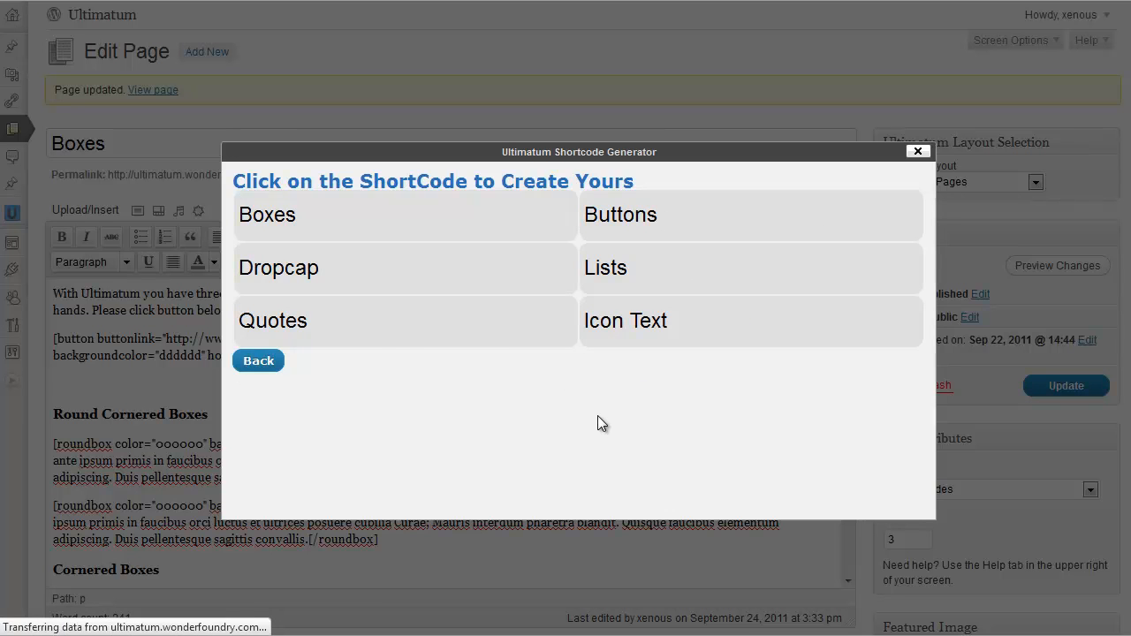
# Step: Load the saved 'Yotube Button' style into a new button shortcode form
pyautogui.click(619, 214)
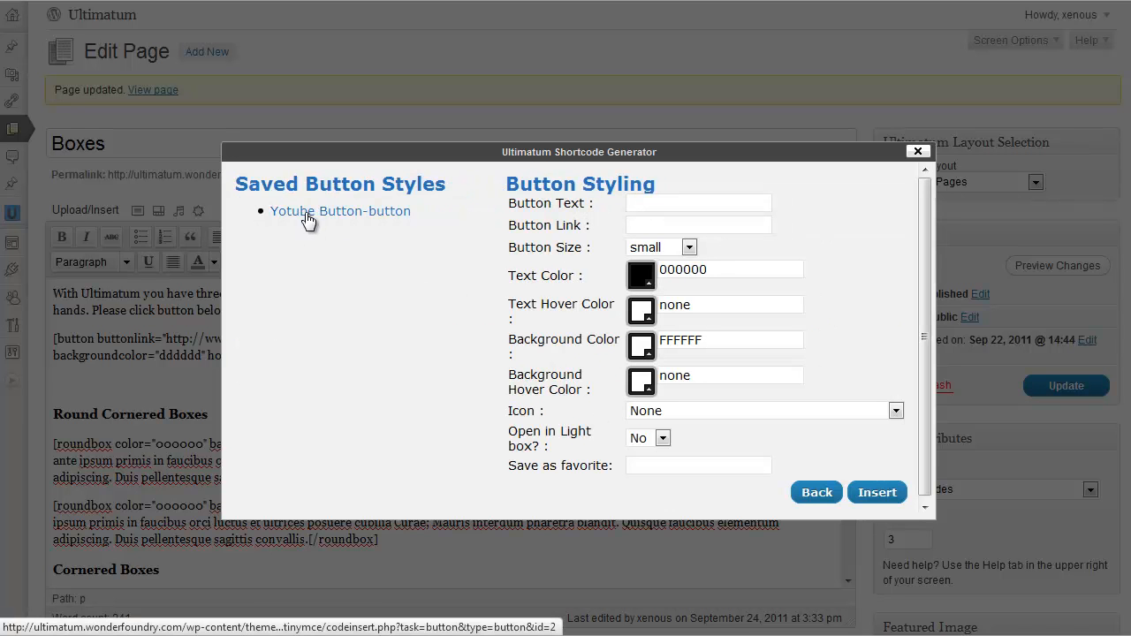
pyautogui.click(339, 210)
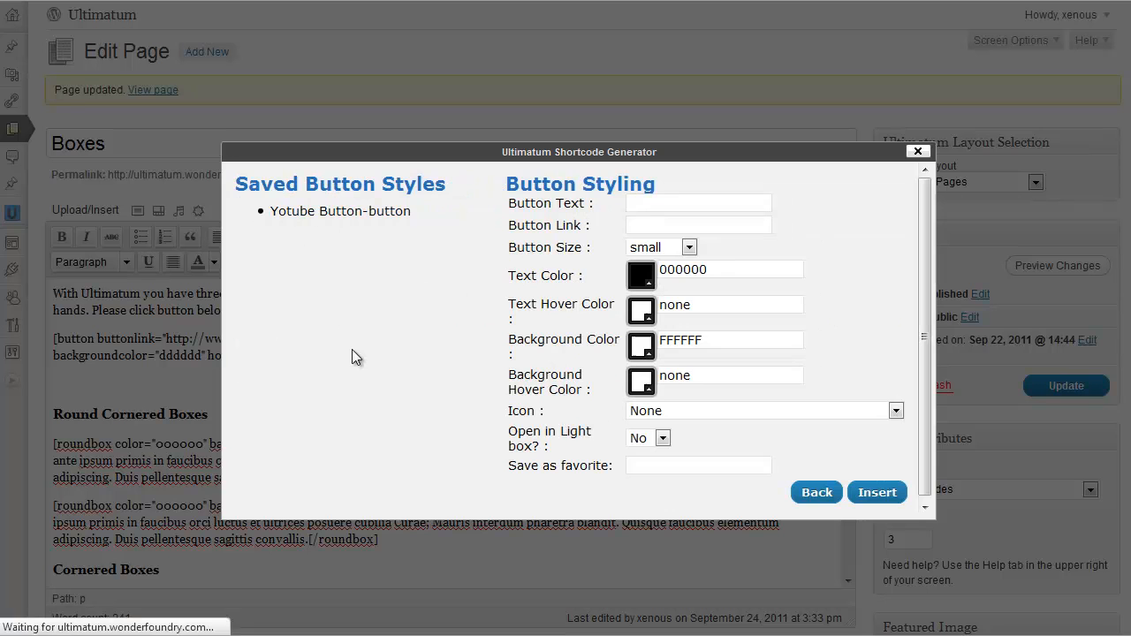
pyautogui.click(339, 210)
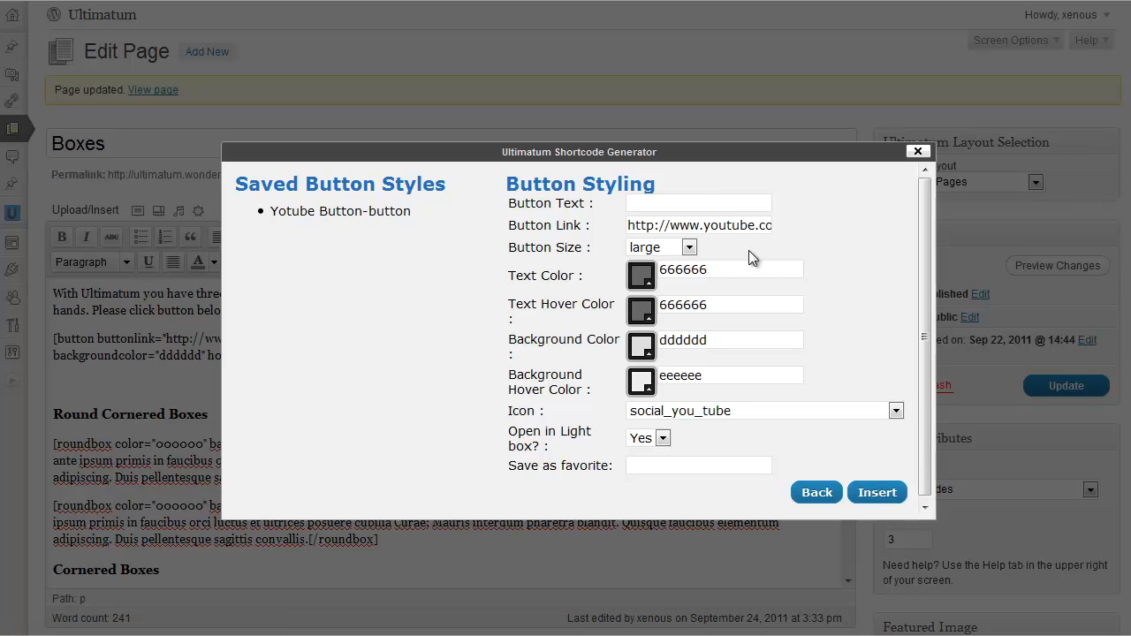
pyautogui.moveTo(640, 240)
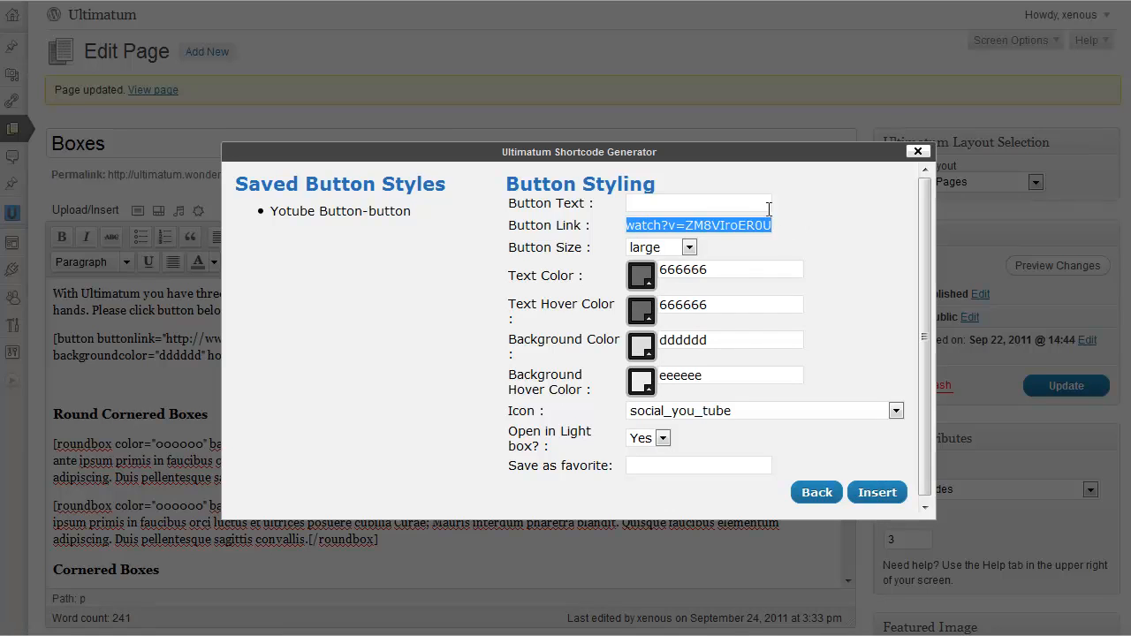
# Step: Label the button 'YouTube Video' and set its size to medium
pyautogui.write('Y')
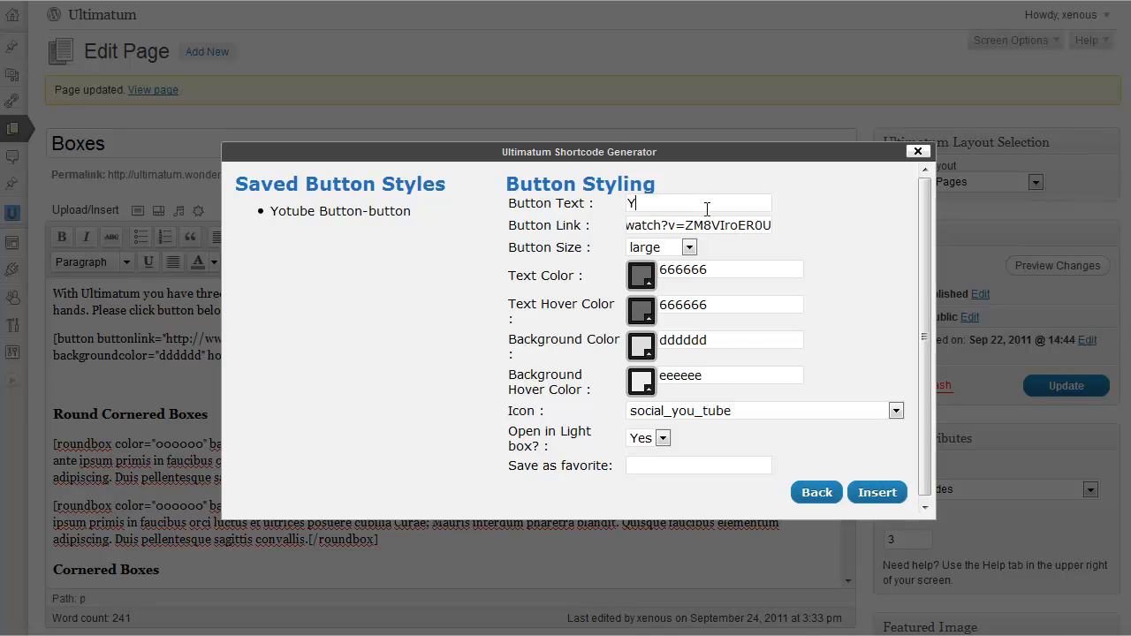
pyautogui.write('ouTube Video')
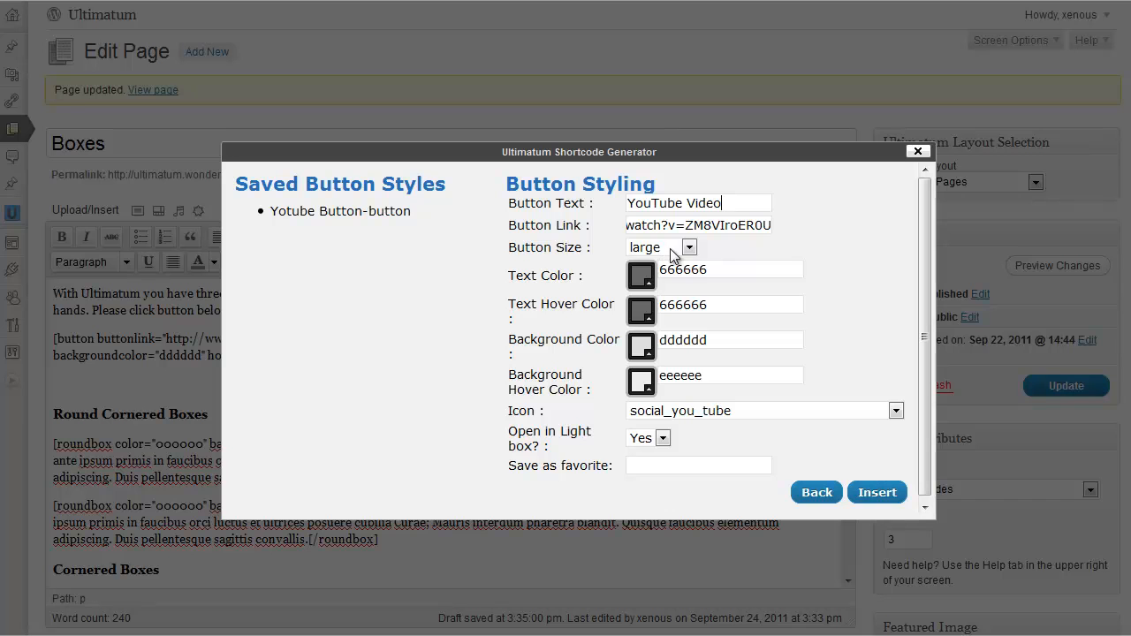
pyautogui.click(661, 248)
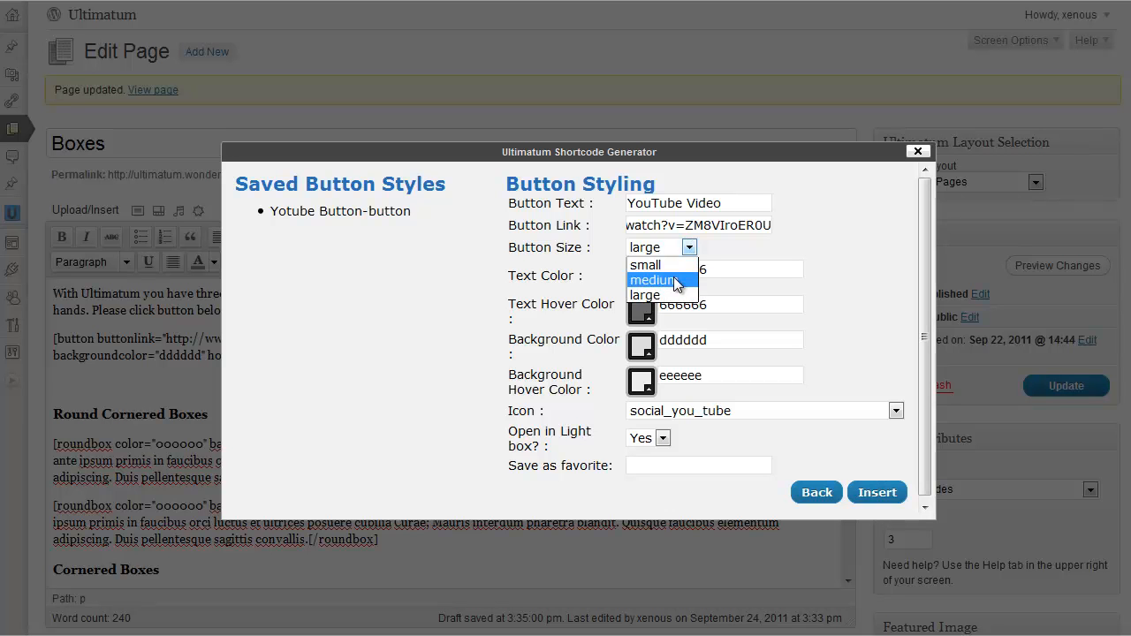
pyautogui.click(654, 279)
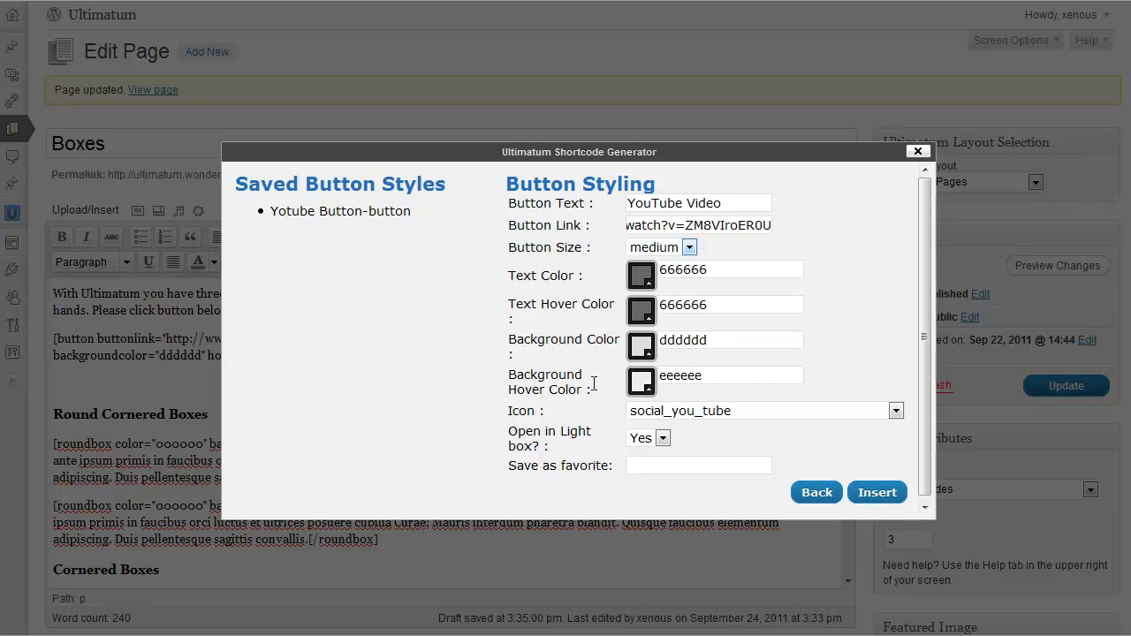
pyautogui.moveTo(640, 283)
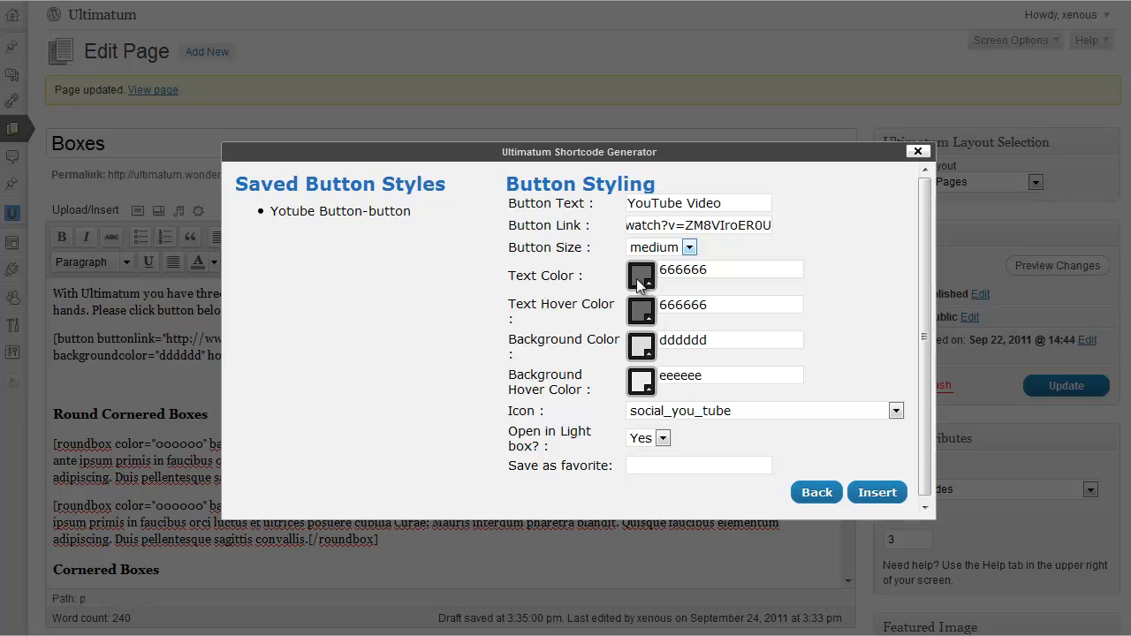
pyautogui.click(640, 276)
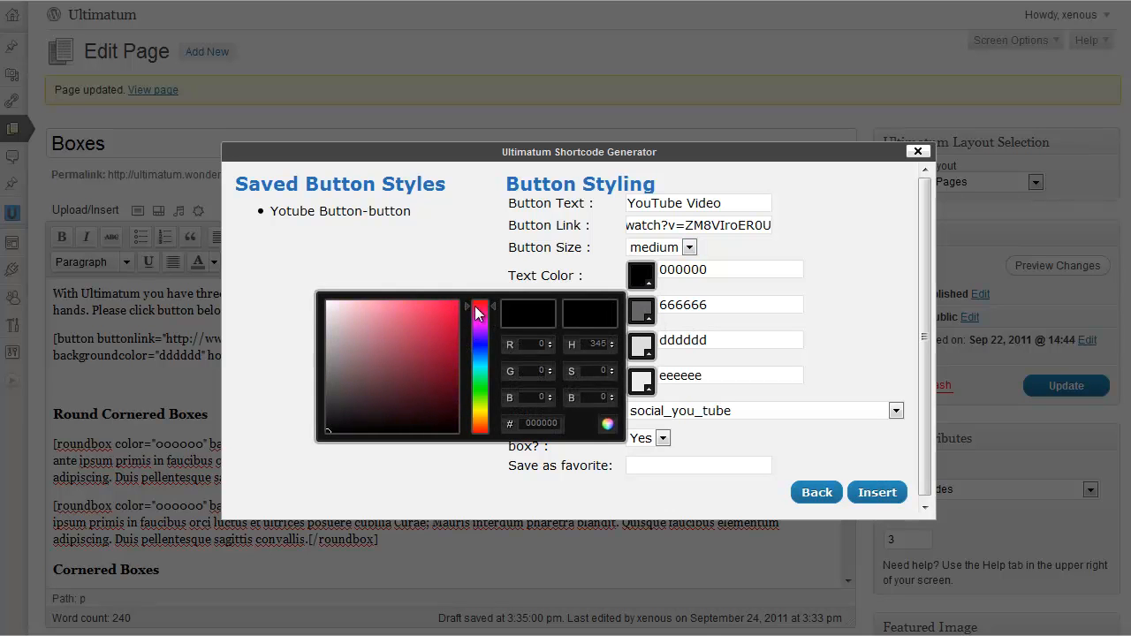
# Step: Set the button text color to red f21313 and hover text color to blue 3b13f0
pyautogui.click(445, 315)
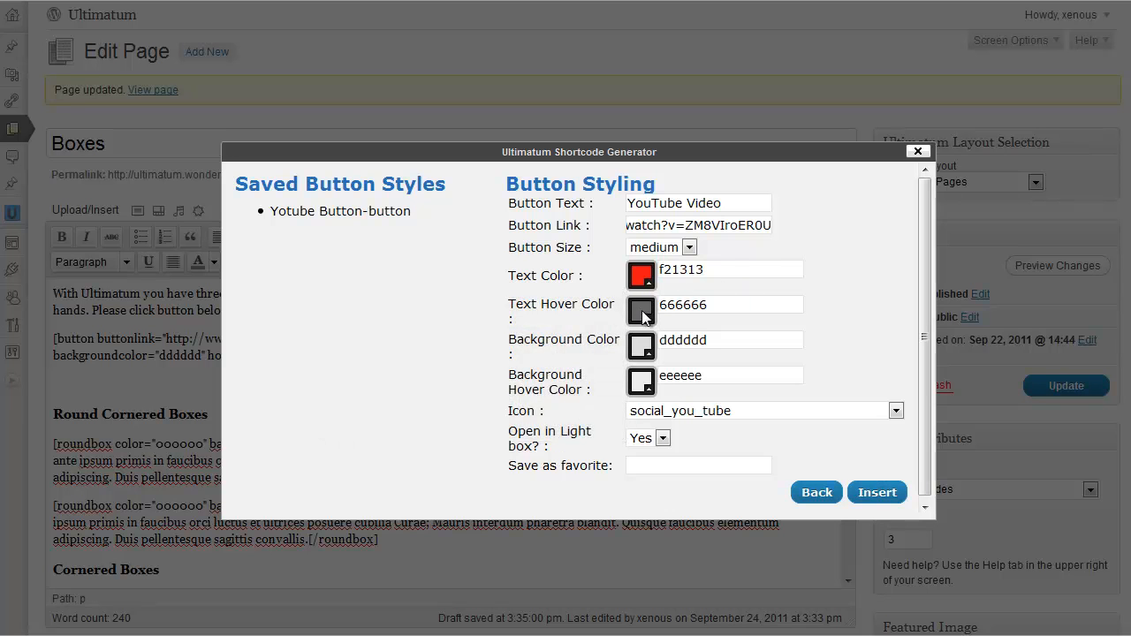
pyautogui.click(640, 311)
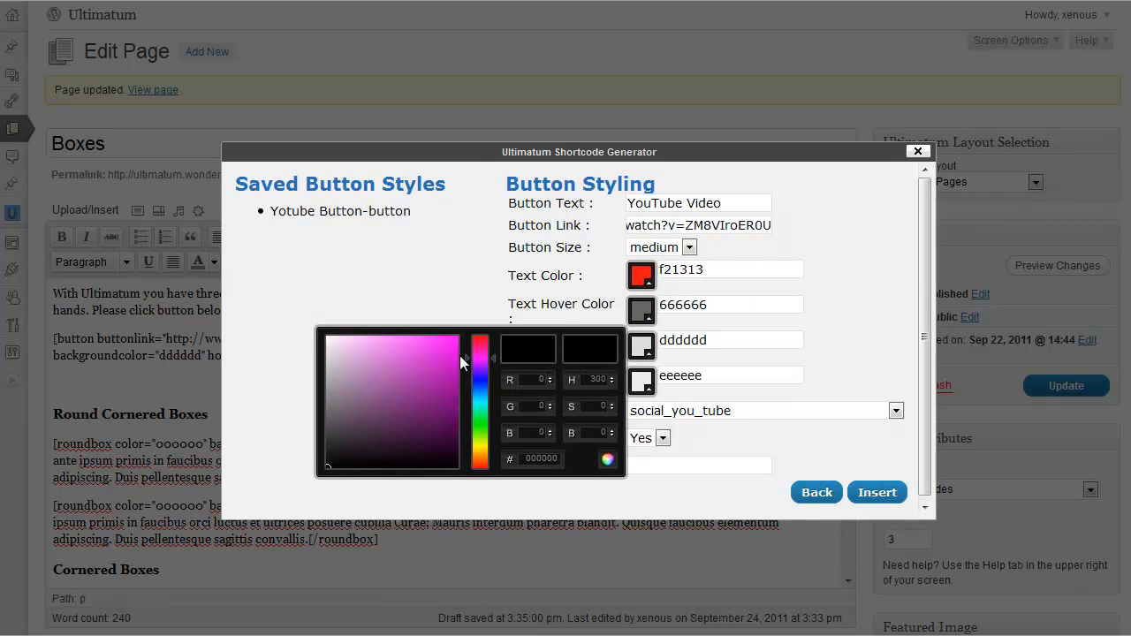
pyautogui.click(451, 344)
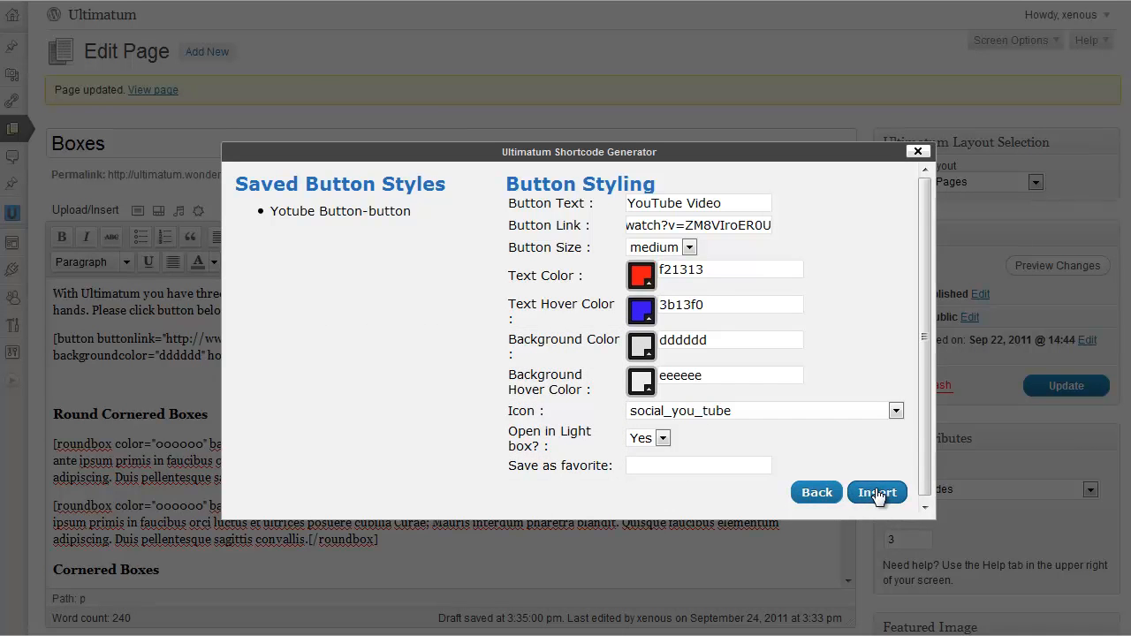
# Step: Insert the YouTube Video button shortcode, update the page and view it live
pyautogui.click(877, 491)
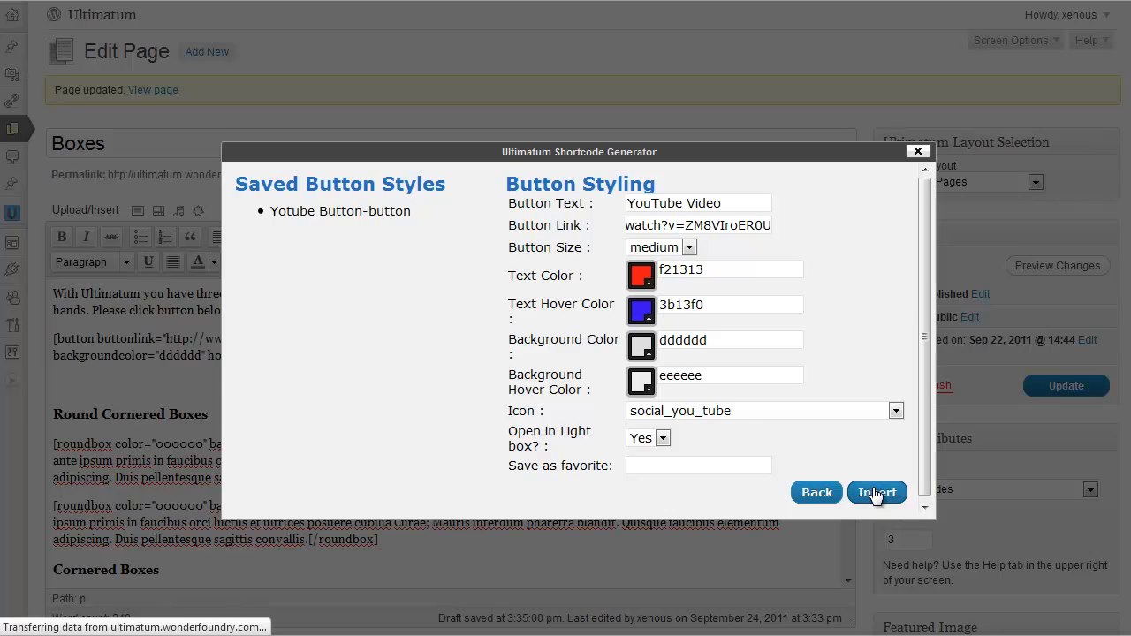
pyautogui.click(877, 492)
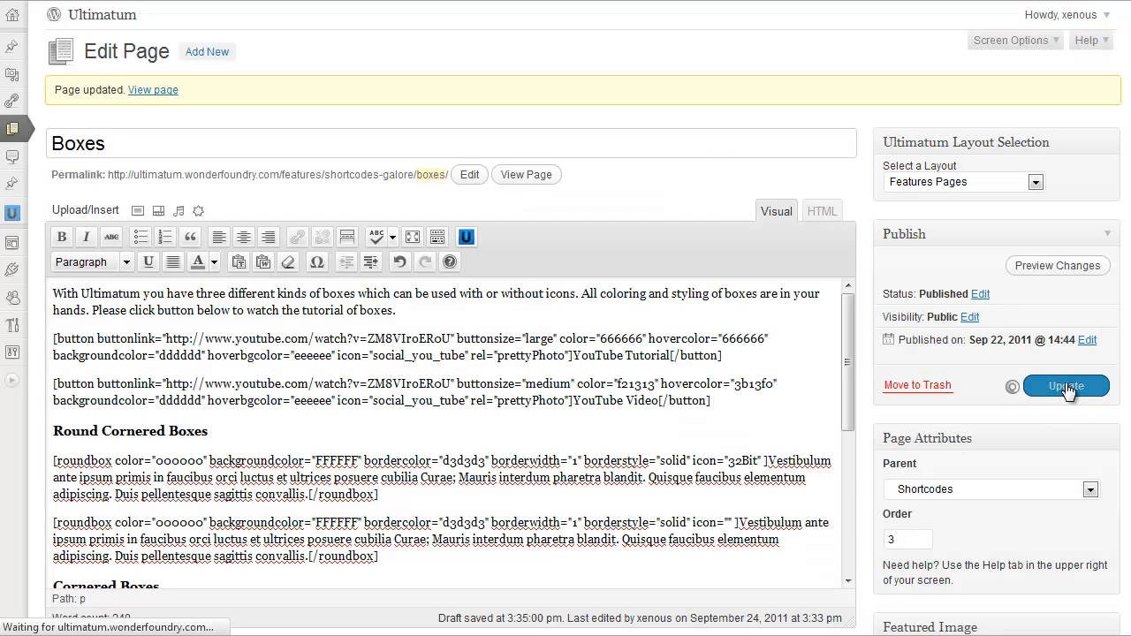
pyautogui.click(1066, 385)
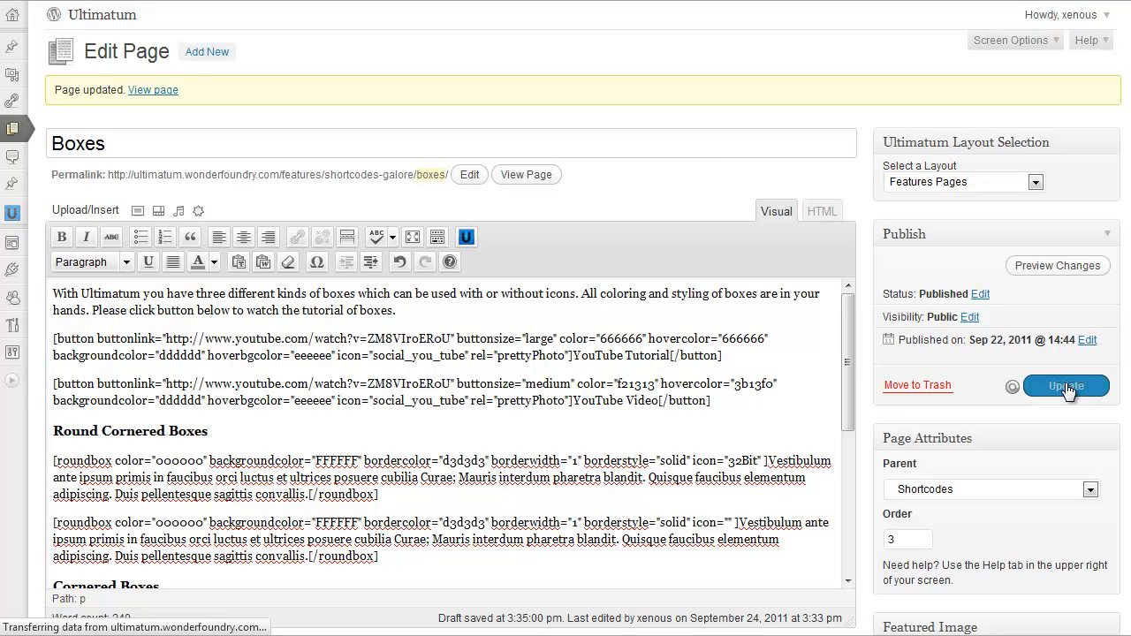
pyautogui.click(1066, 385)
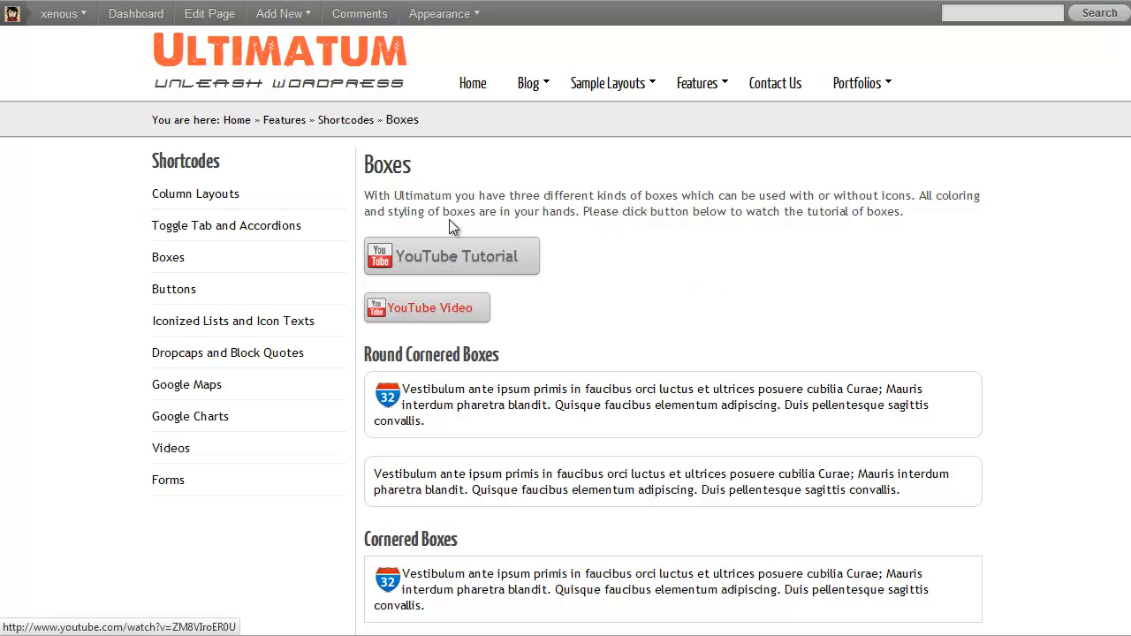
pyautogui.moveTo(622, 269)
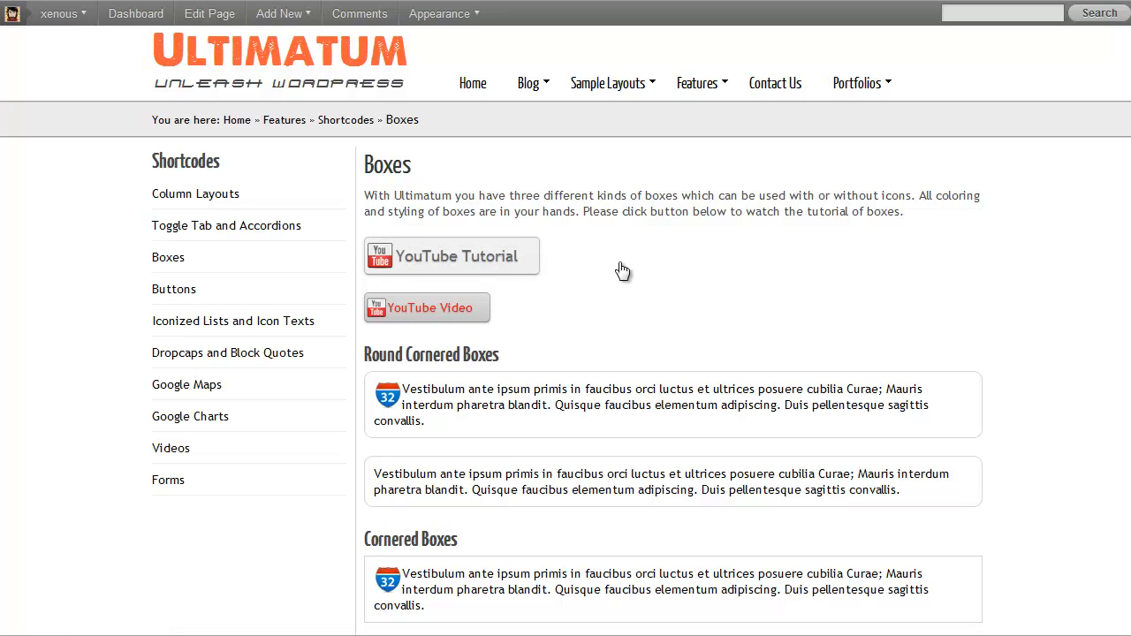
pyautogui.moveTo(646, 269)
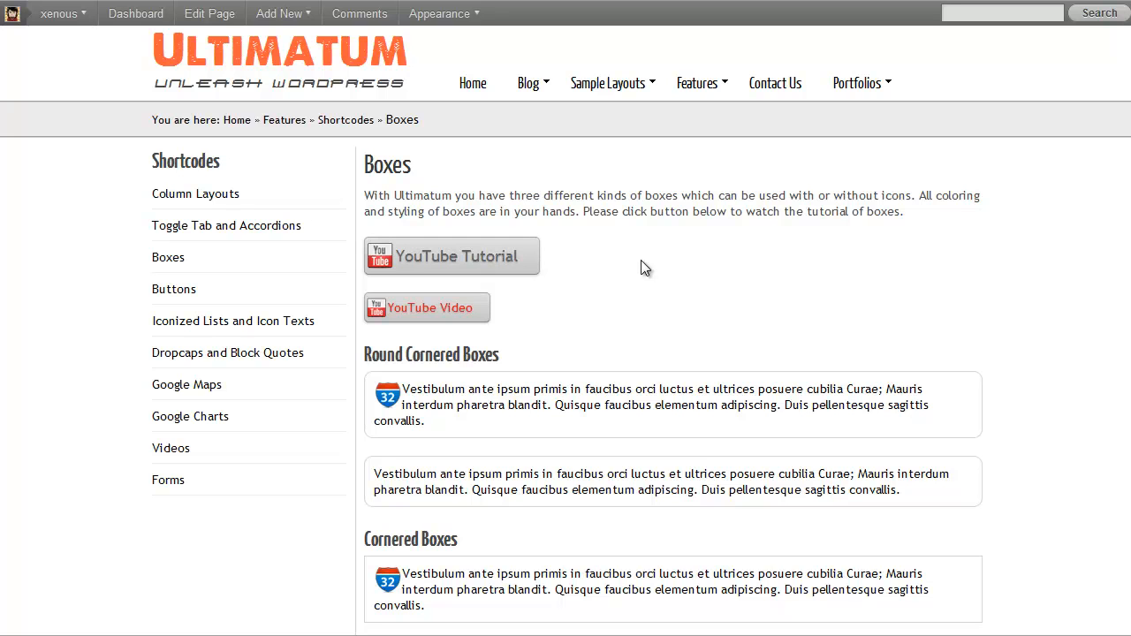
pyautogui.moveTo(396, 269)
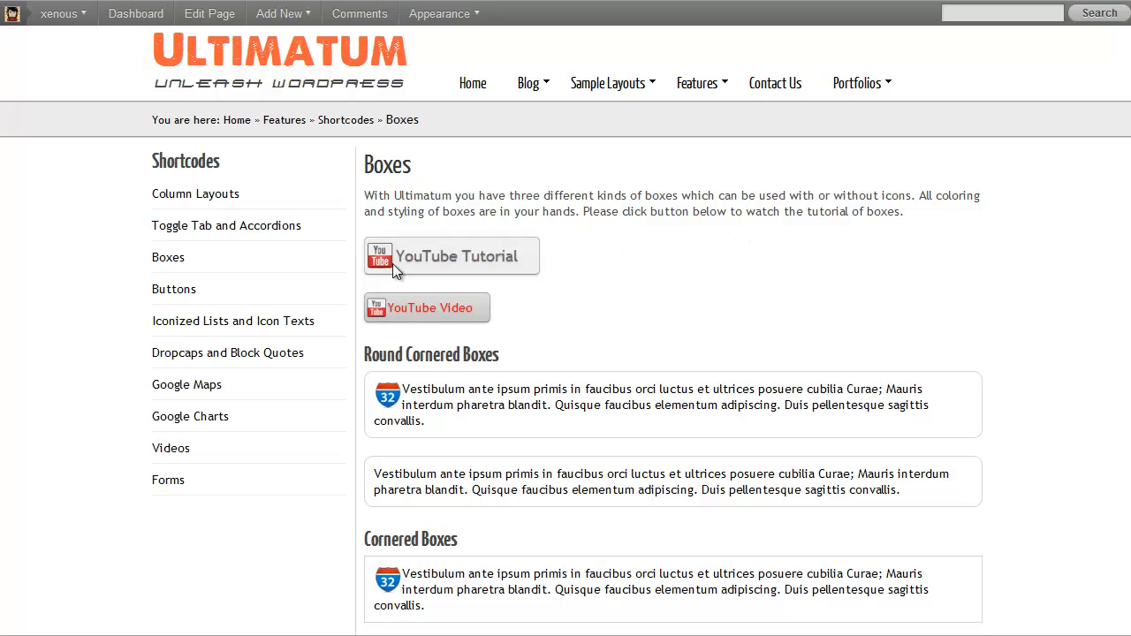
pyautogui.moveTo(446, 244)
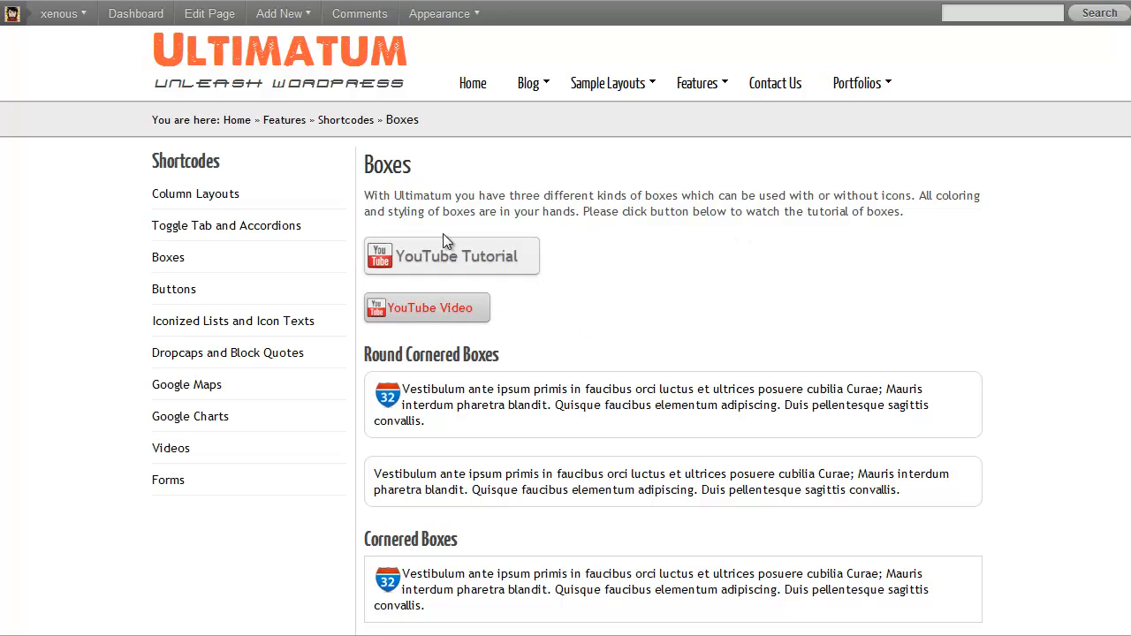